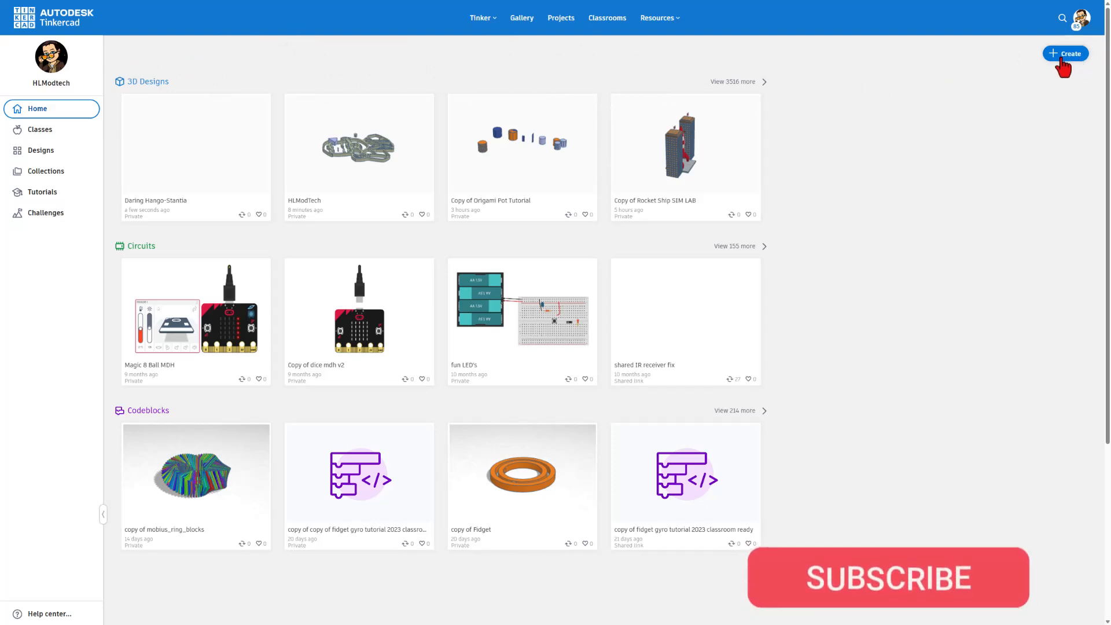
mouse_move(1032, 80)
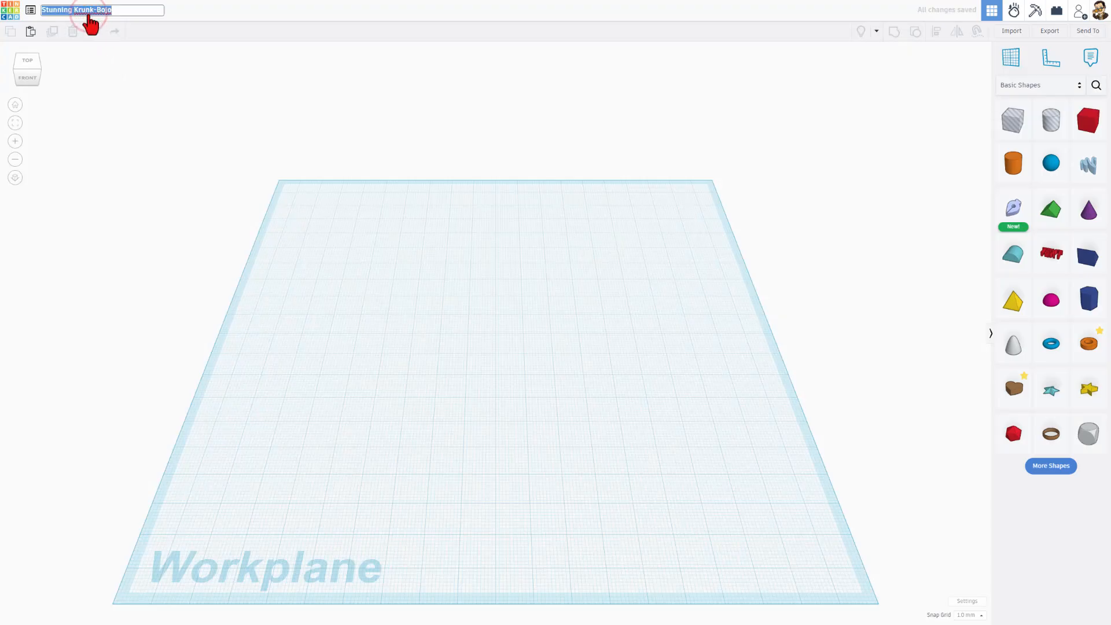
Name the new 3D design 'origami cup'.
type("origami cup")
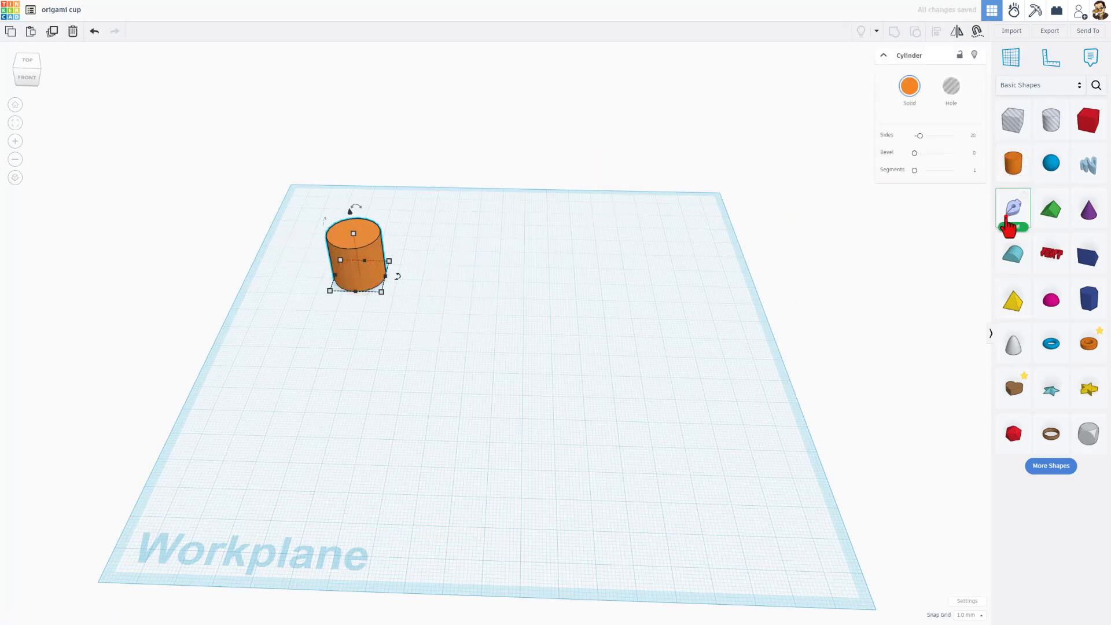
Sketch a circular shape beside the cylinder, then select the orange cylinder.
left_click(1012, 208)
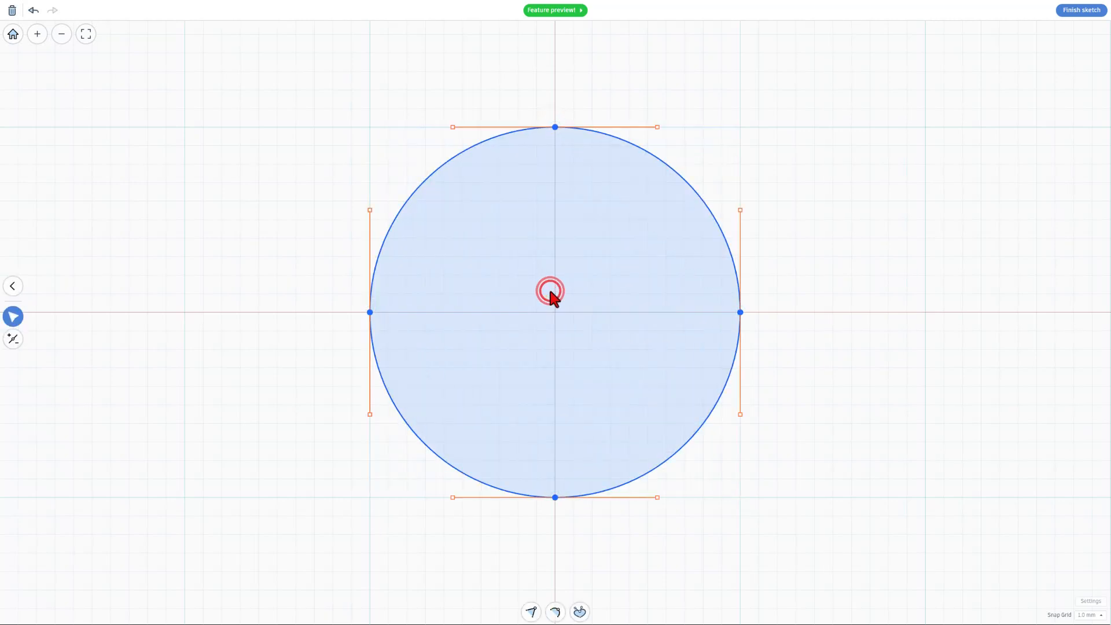
mouse_move(576, 149)
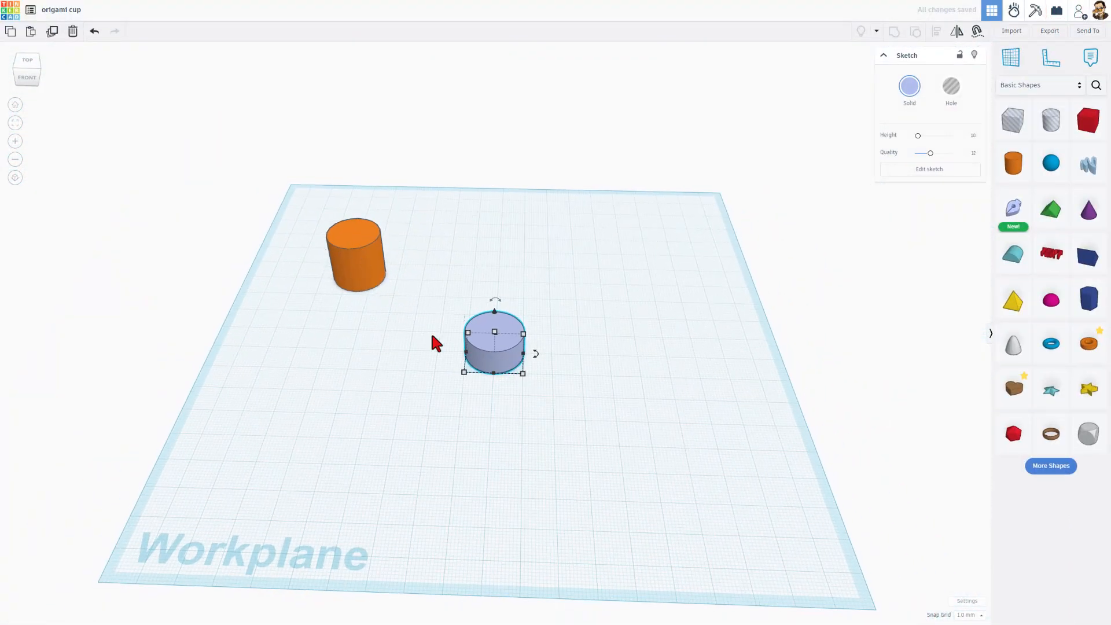
mouse_move(483, 268)
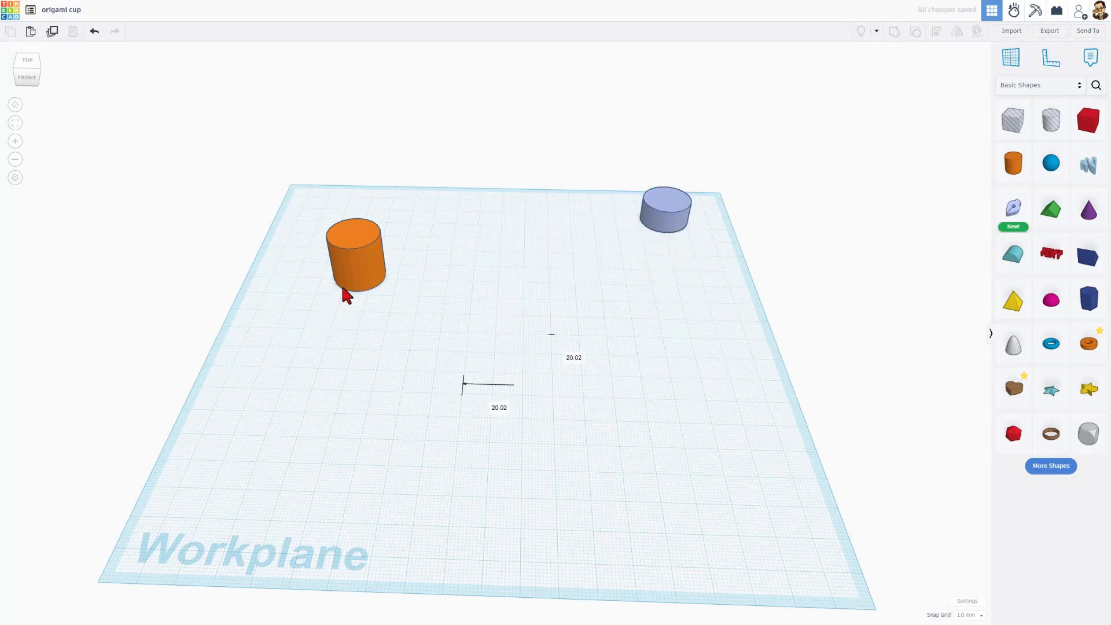
left_click(354, 260)
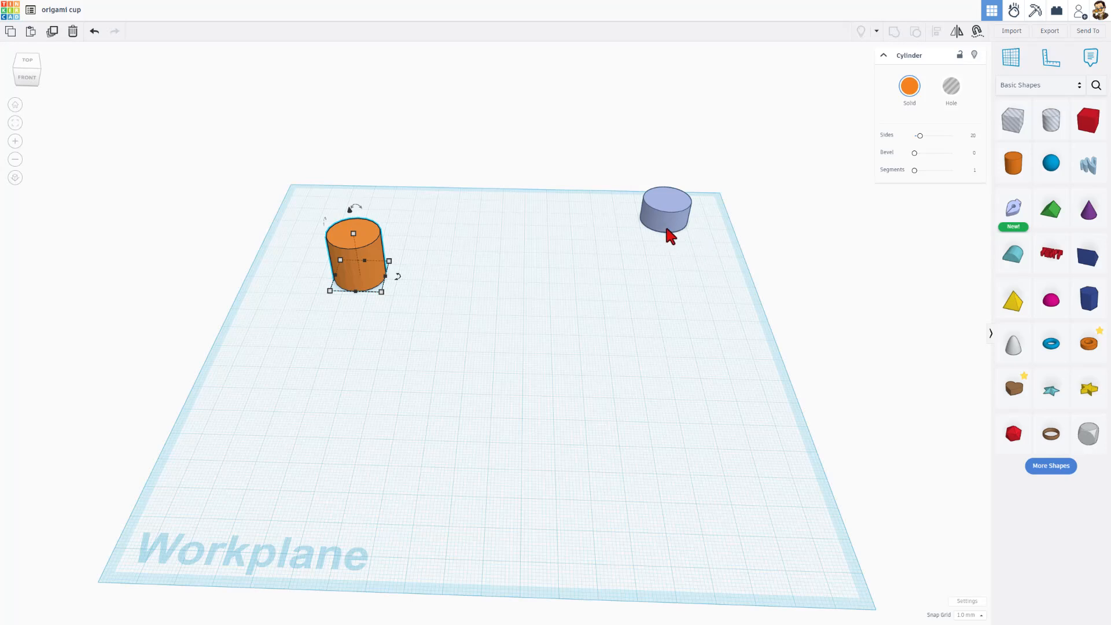
mouse_move(419, 305)
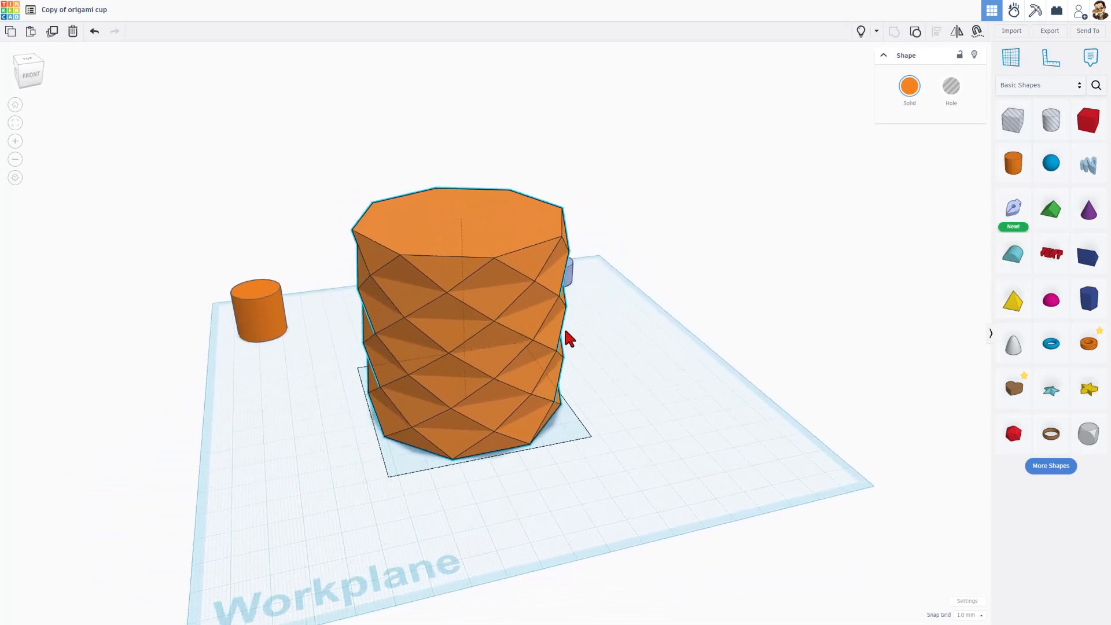
Orbit the view around the finished faceted origami cup.
left_click_drag(567, 338, 531, 347)
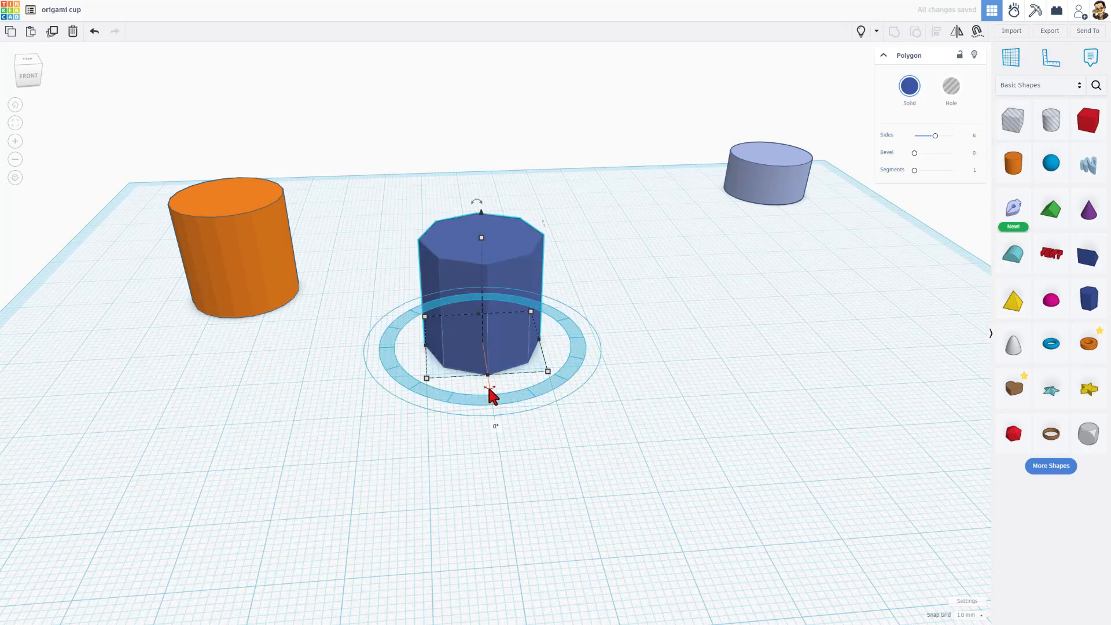
Stretch the eight-sided blue prism taller, then select the orange cylinder.
left_click_drag(491, 395, 523, 389)
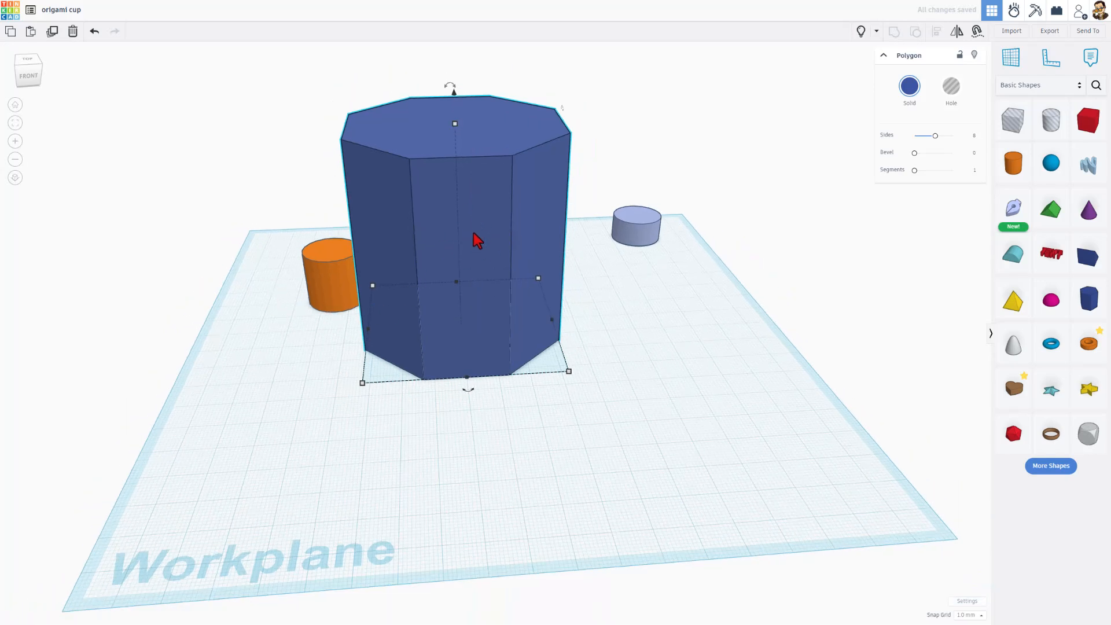
left_click(324, 278)
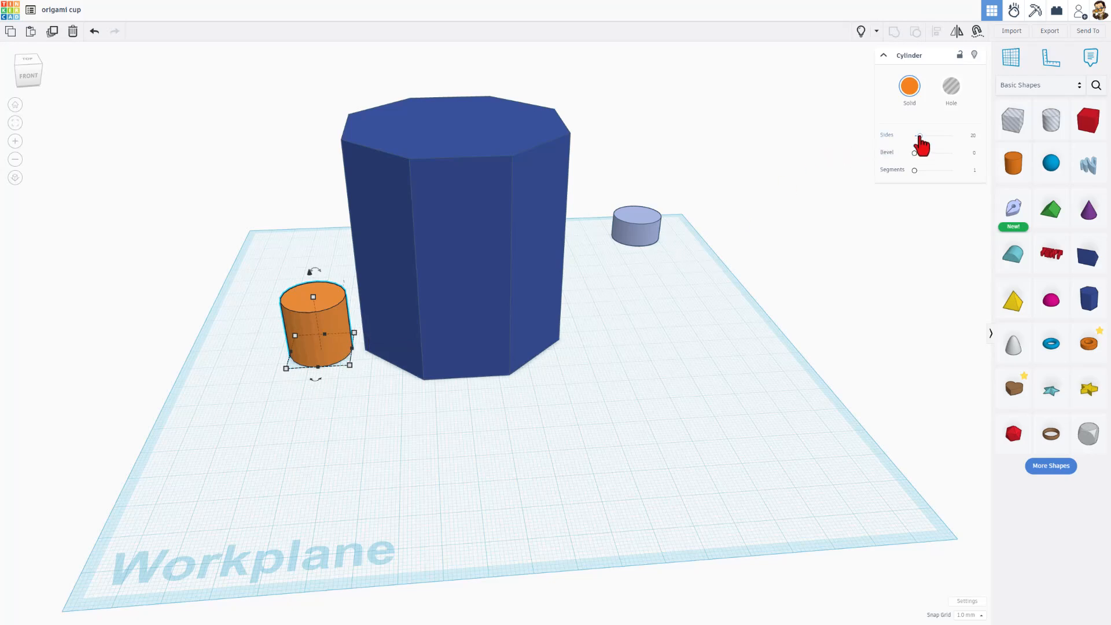
Give the cylinder 64 sides, enlarge it around the prism, and add a box.
left_click_drag(920, 135, 951, 136)
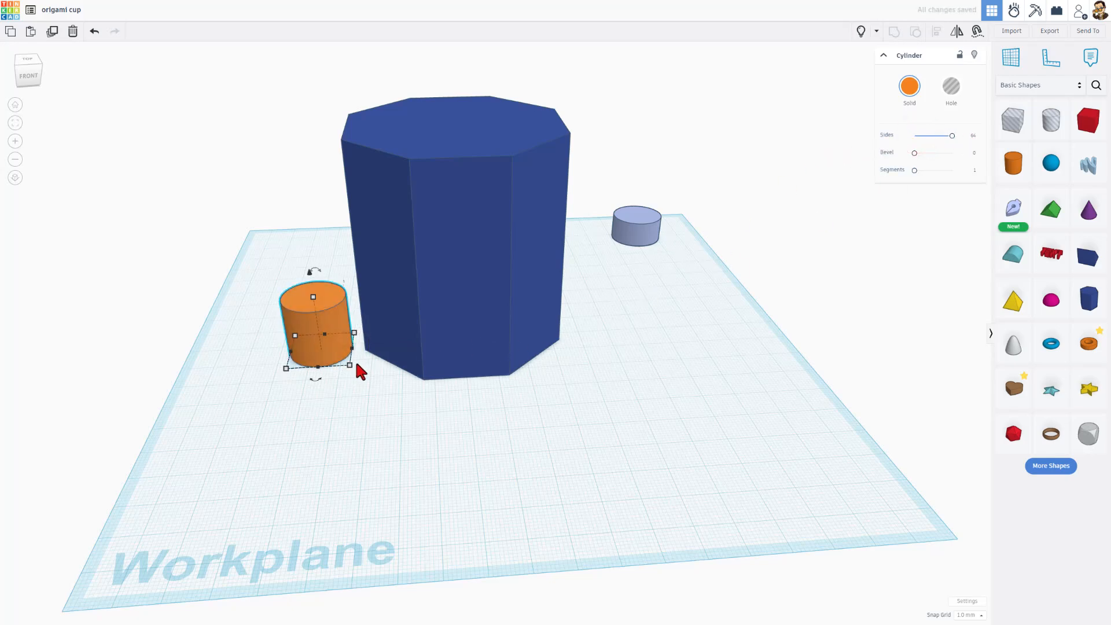
left_click_drag(313, 333, 652, 213)
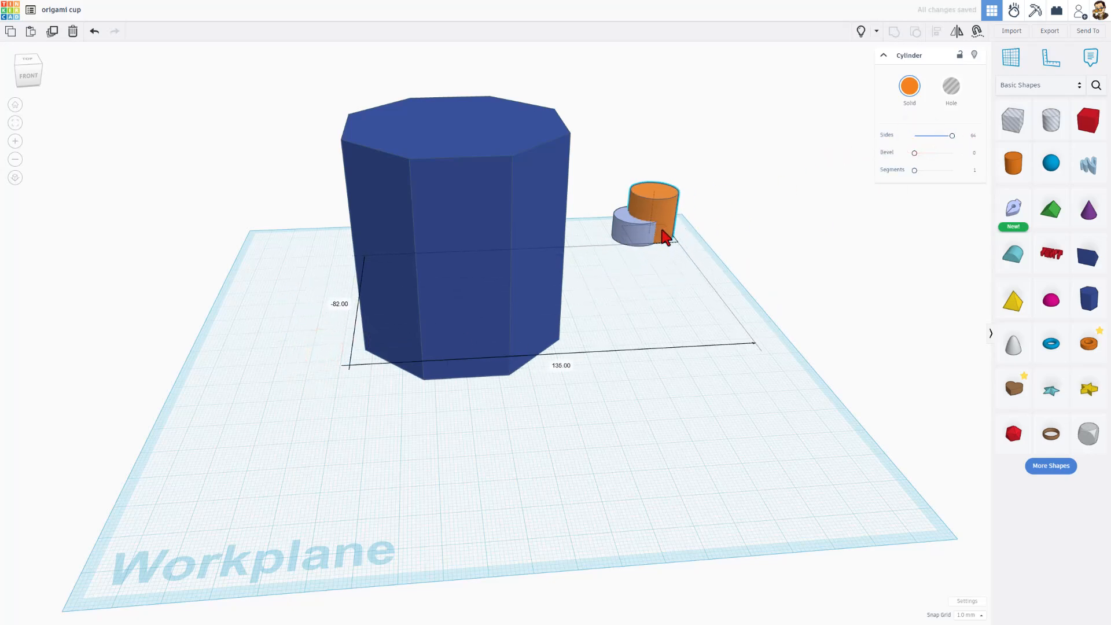
left_click_drag(648, 212, 309, 329)
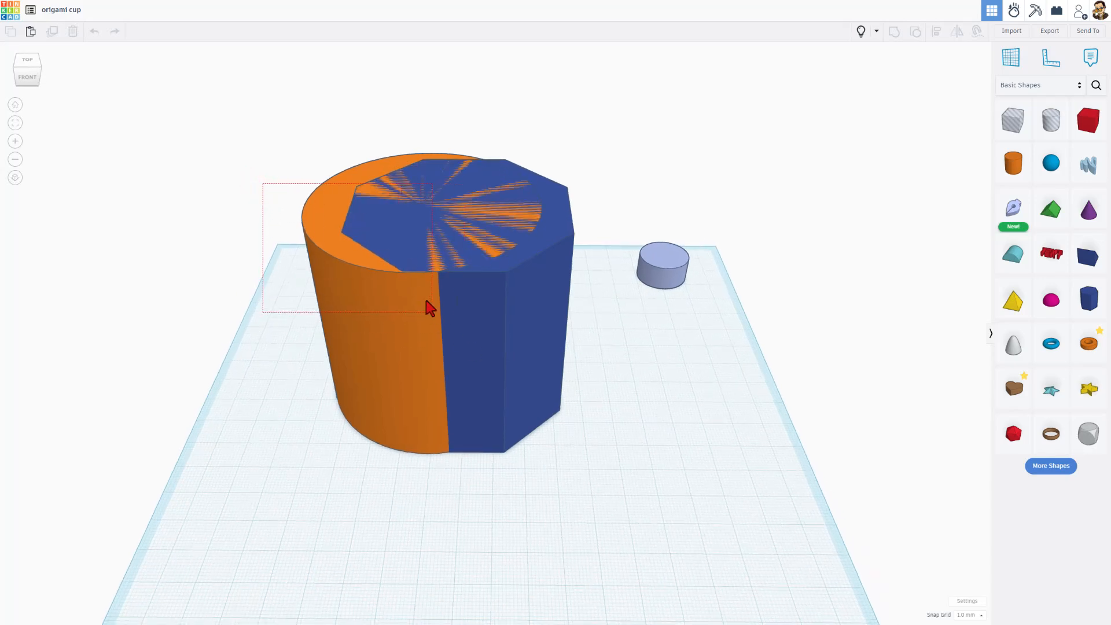
key("l")
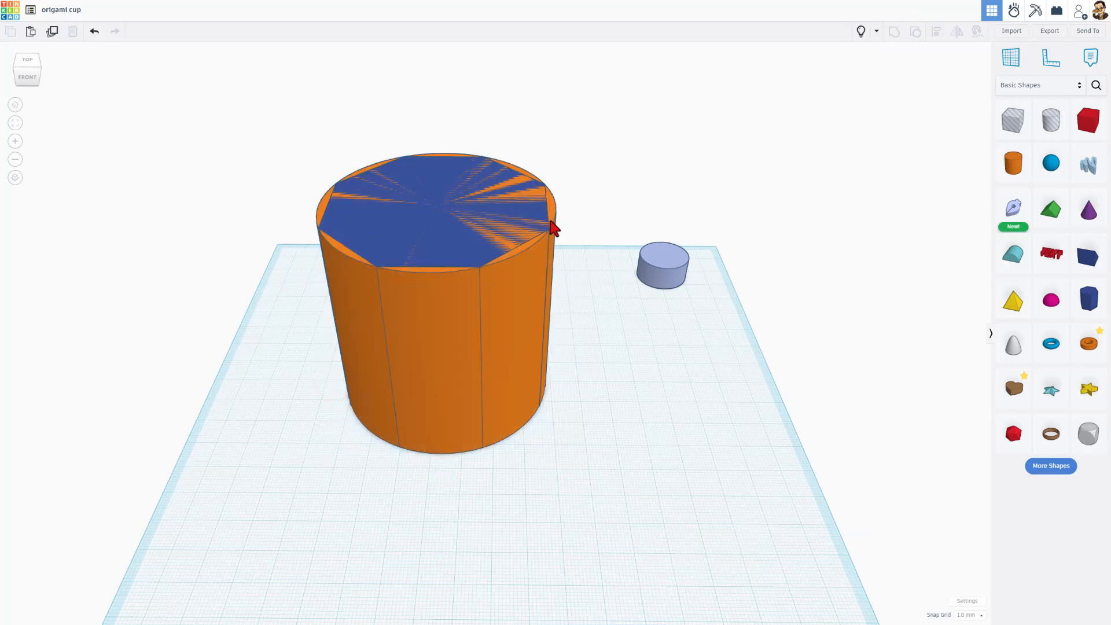
left_click(1013, 118)
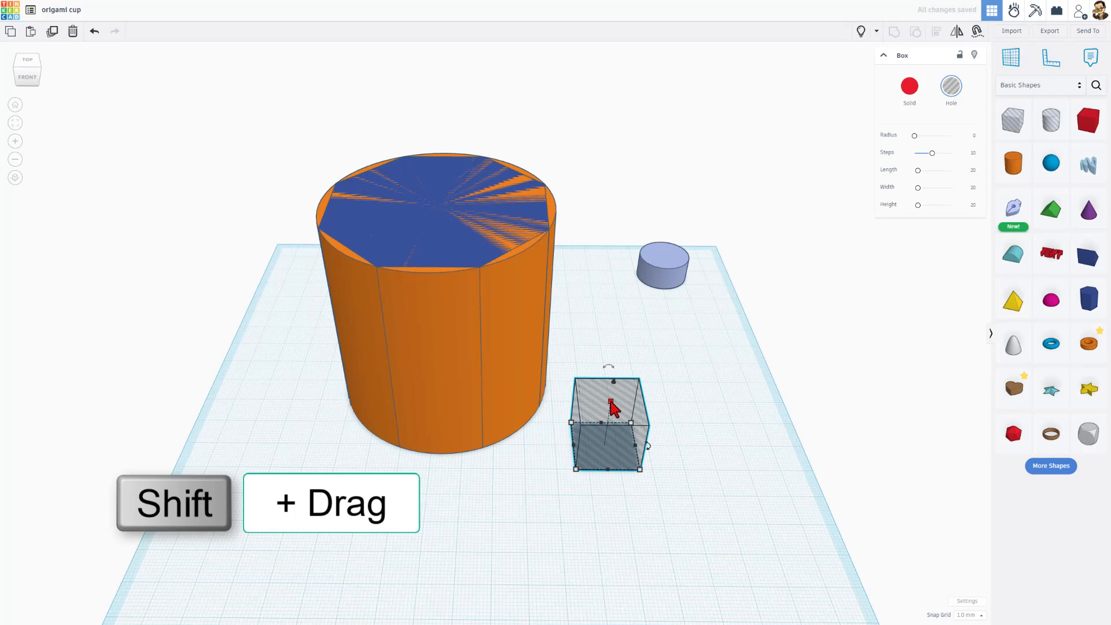
Scale the hole box up evenly and align it with the octagonal prism.
left_click_drag(611, 467, 700, 508)
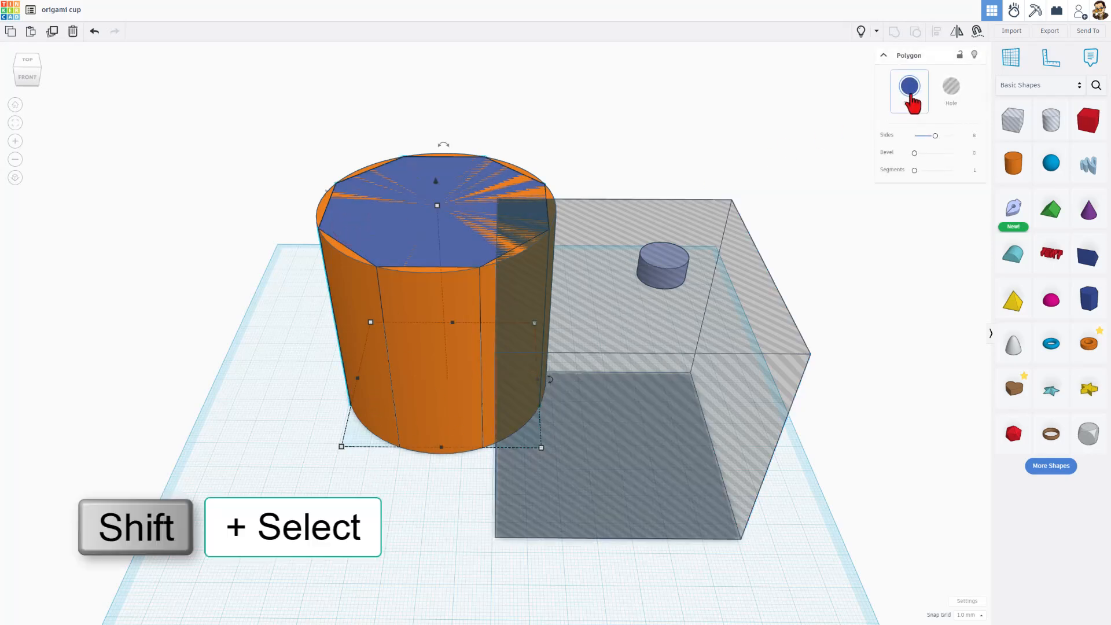
left_click(660, 405)
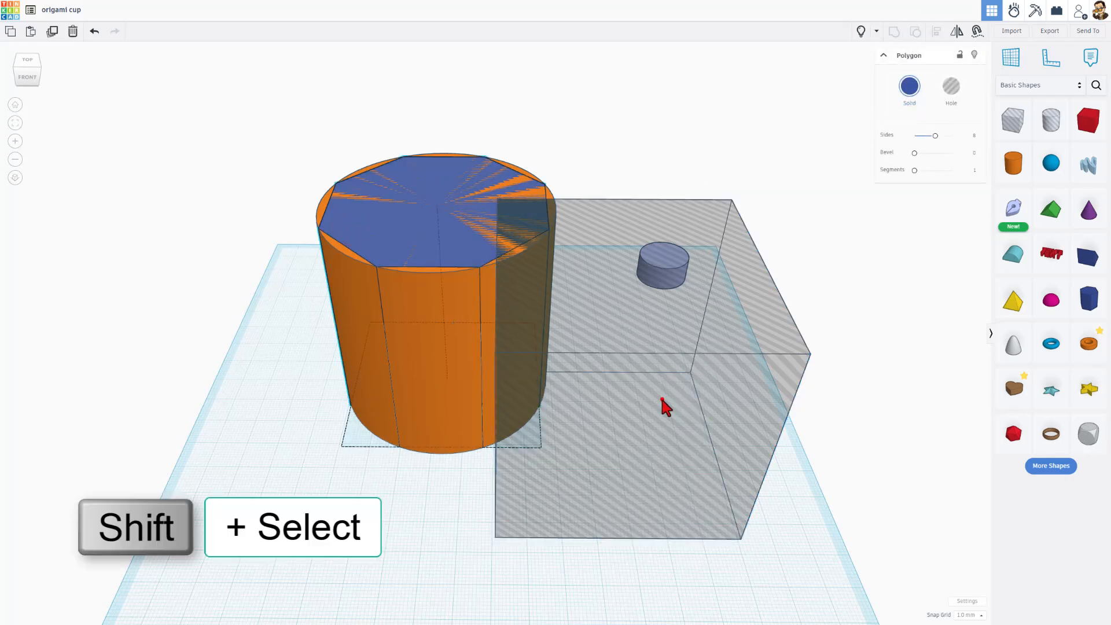
left_click(659, 404)
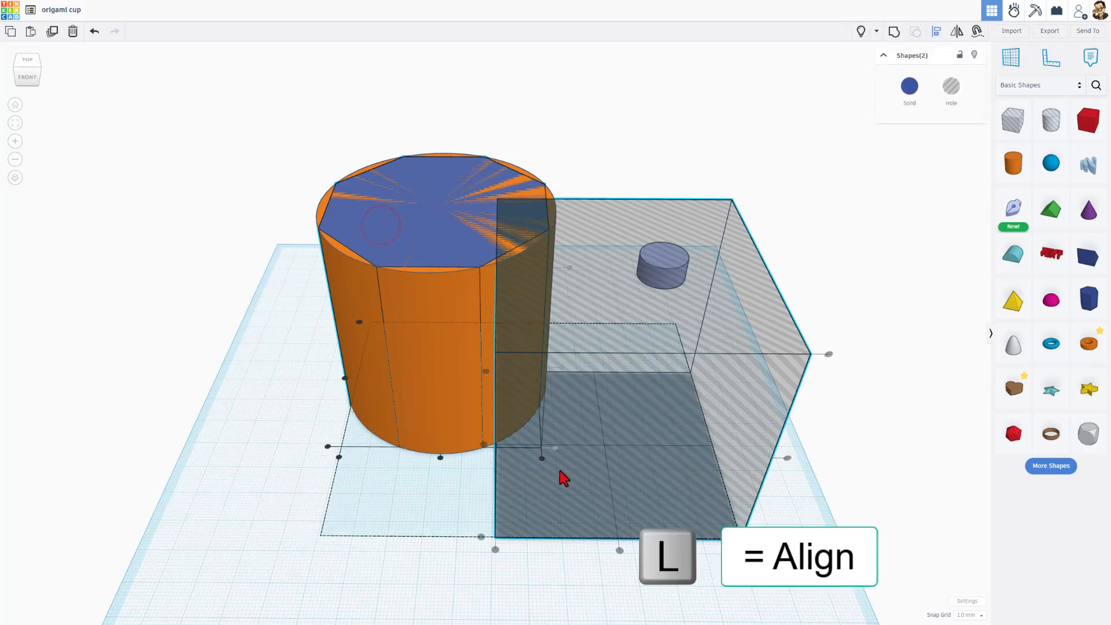
left_click(538, 471)
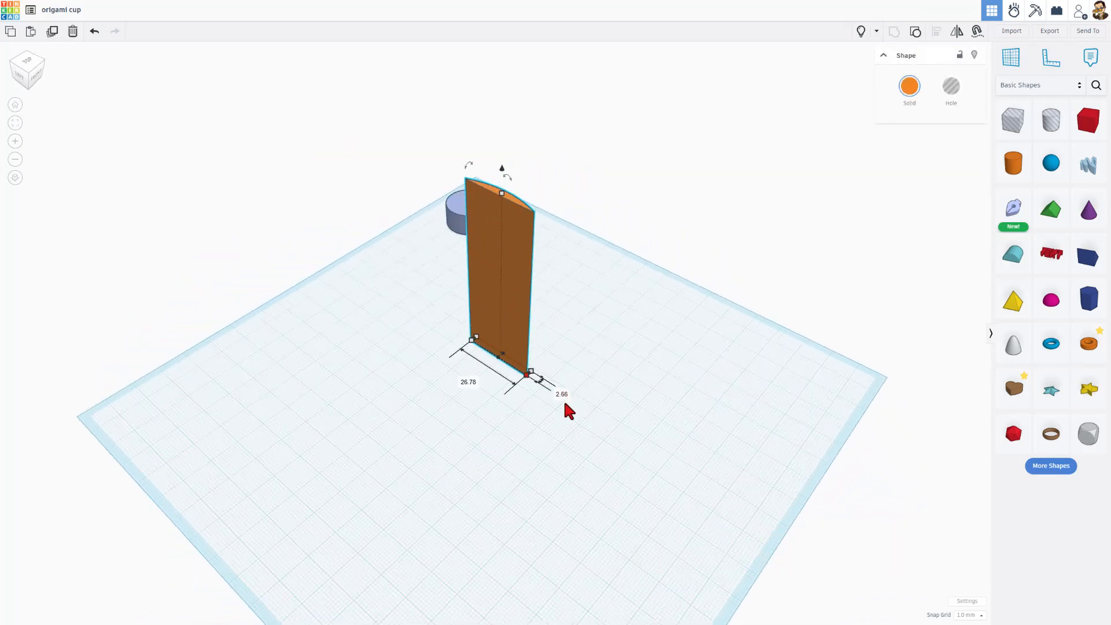
mouse_move(558, 409)
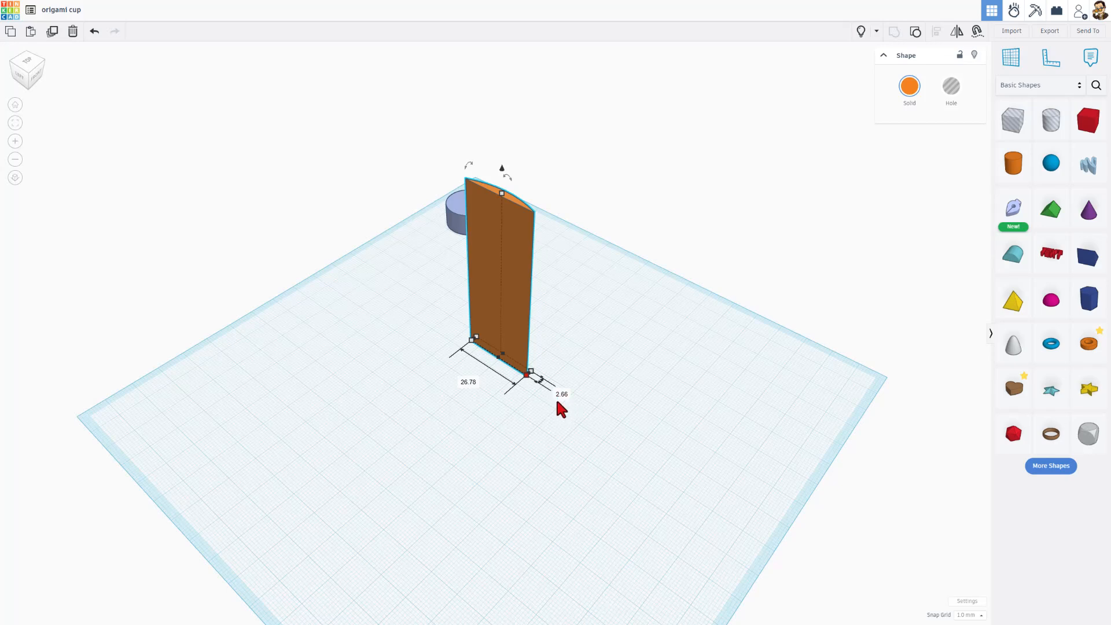
mouse_move(566, 411)
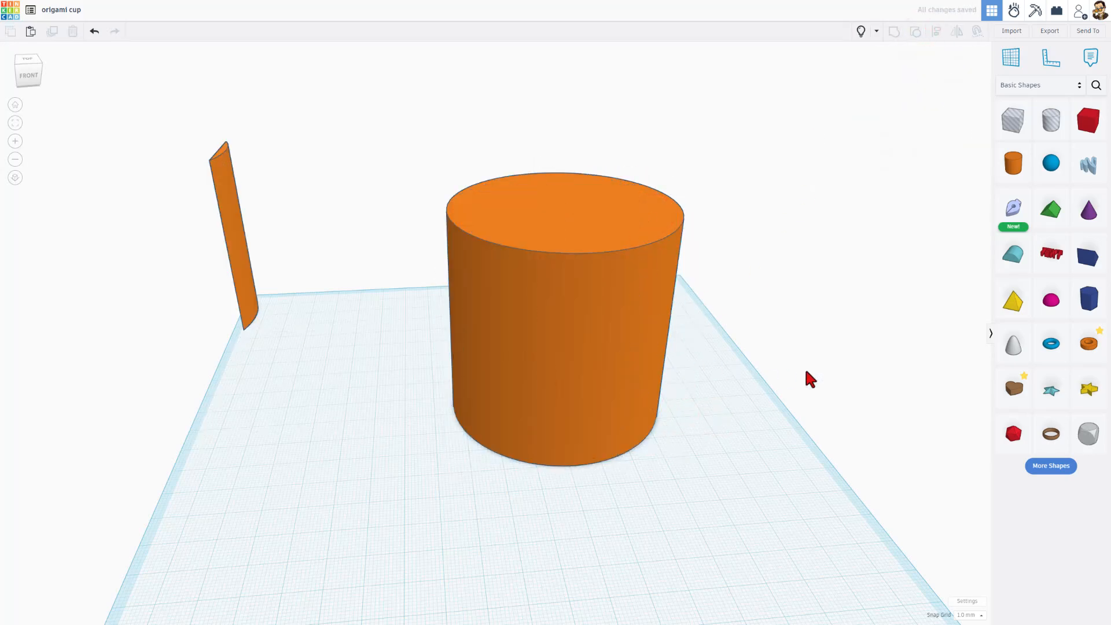
Add a roof shape, rotate it 90° upright, and convert it to a hole.
left_click(1050, 207)
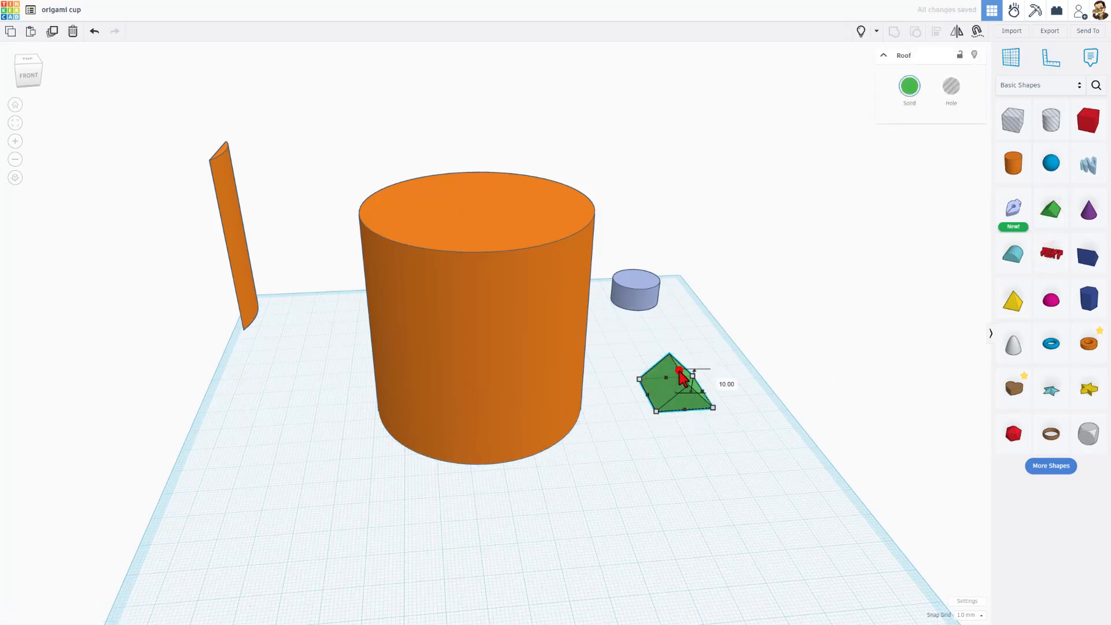
left_click(719, 379)
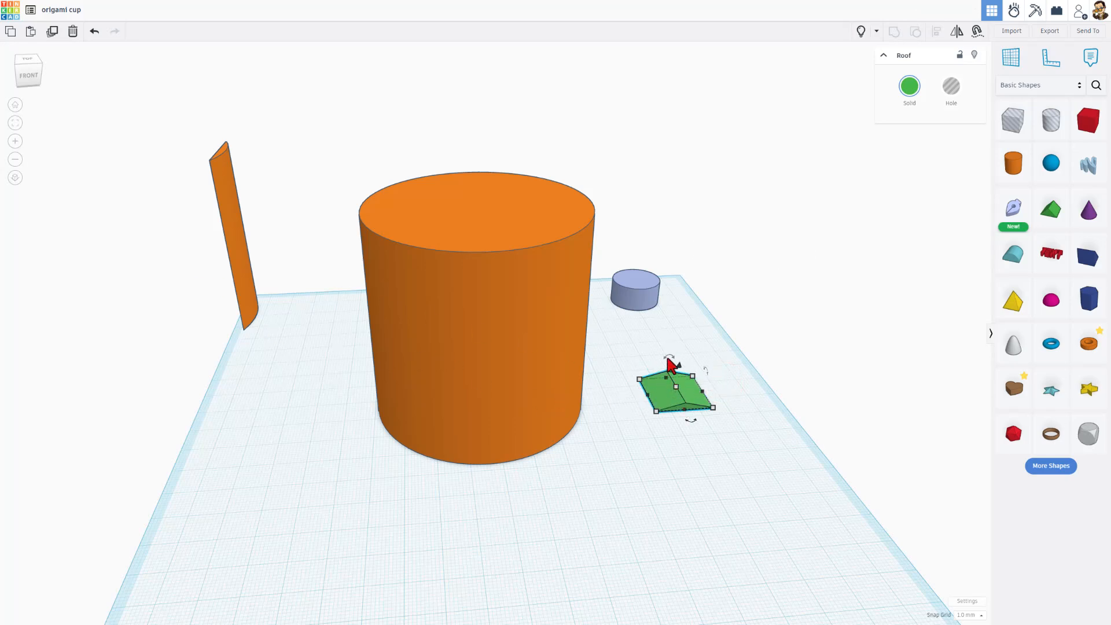
left_click(672, 365)
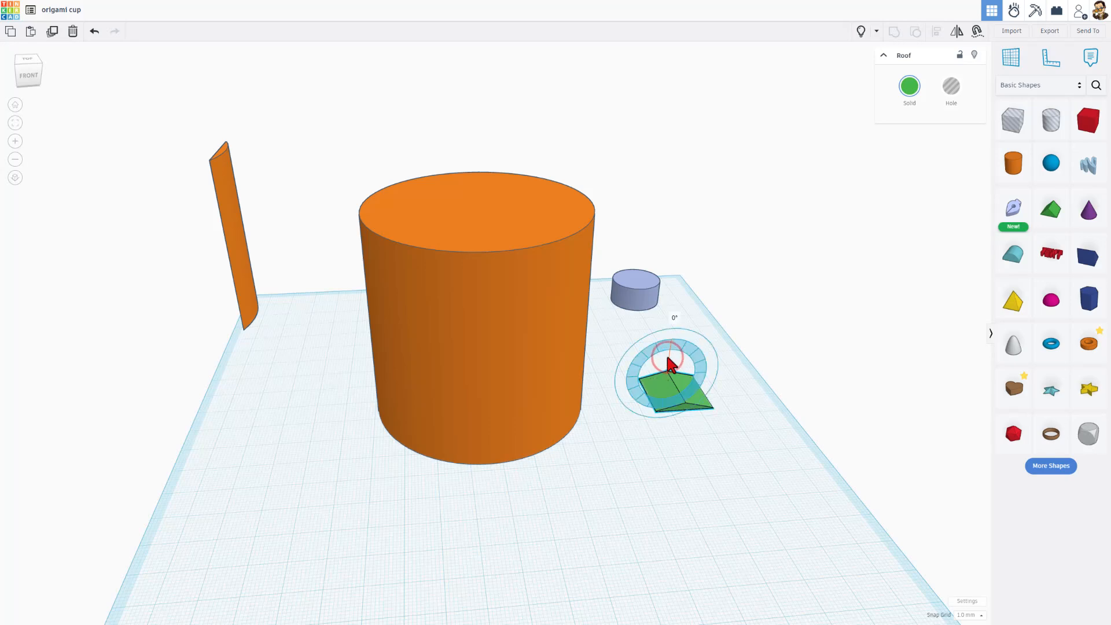
left_click_drag(669, 365, 651, 366)
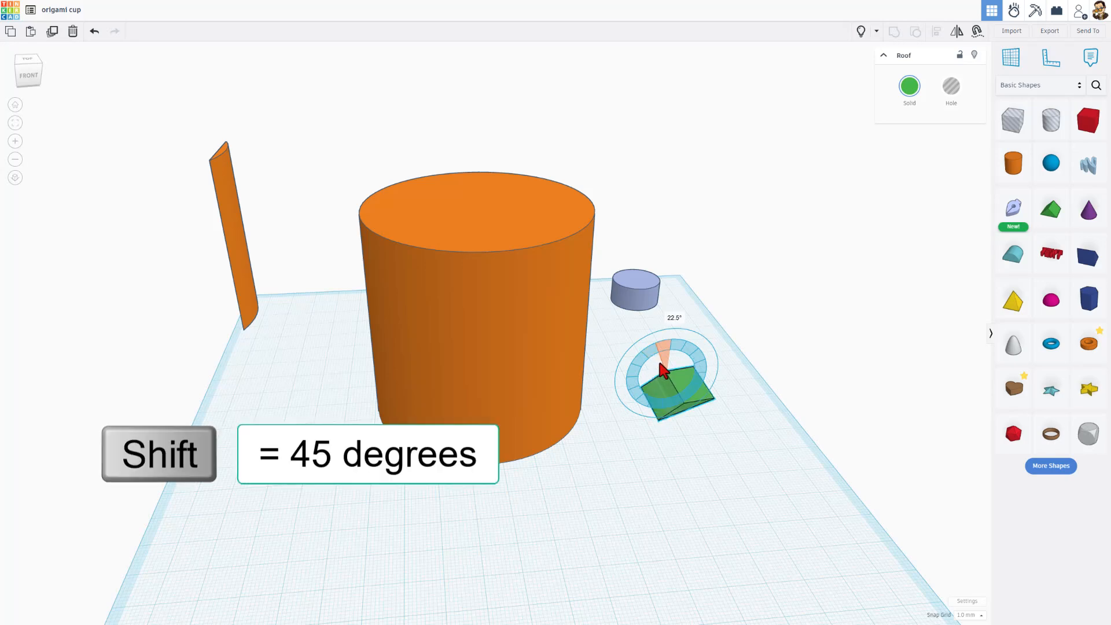
left_click_drag(666, 365, 648, 379)
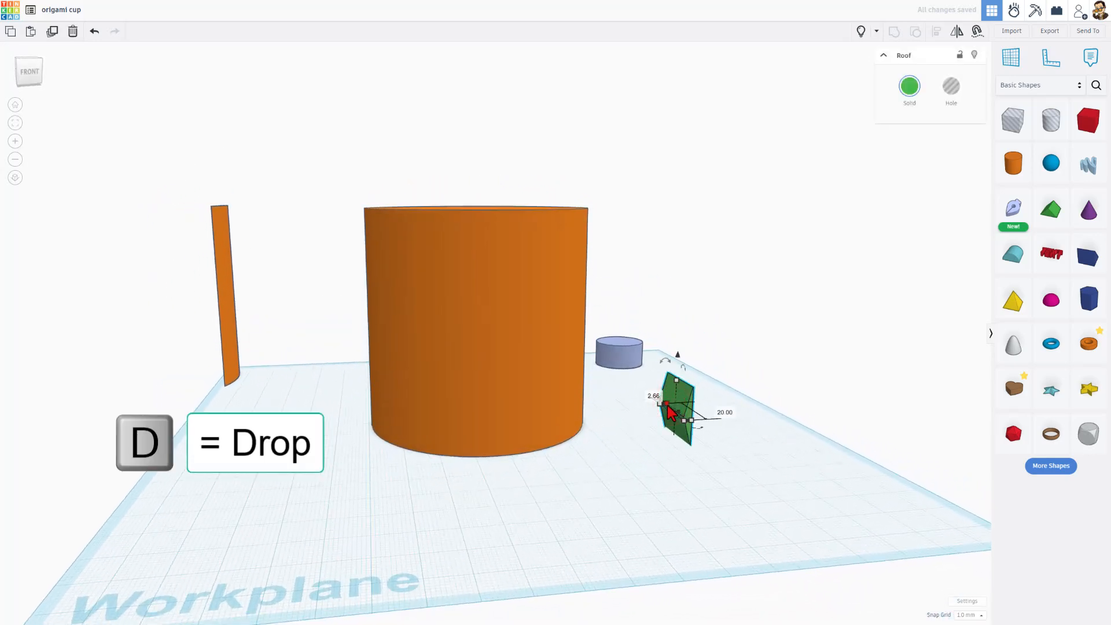
left_click(951, 86)
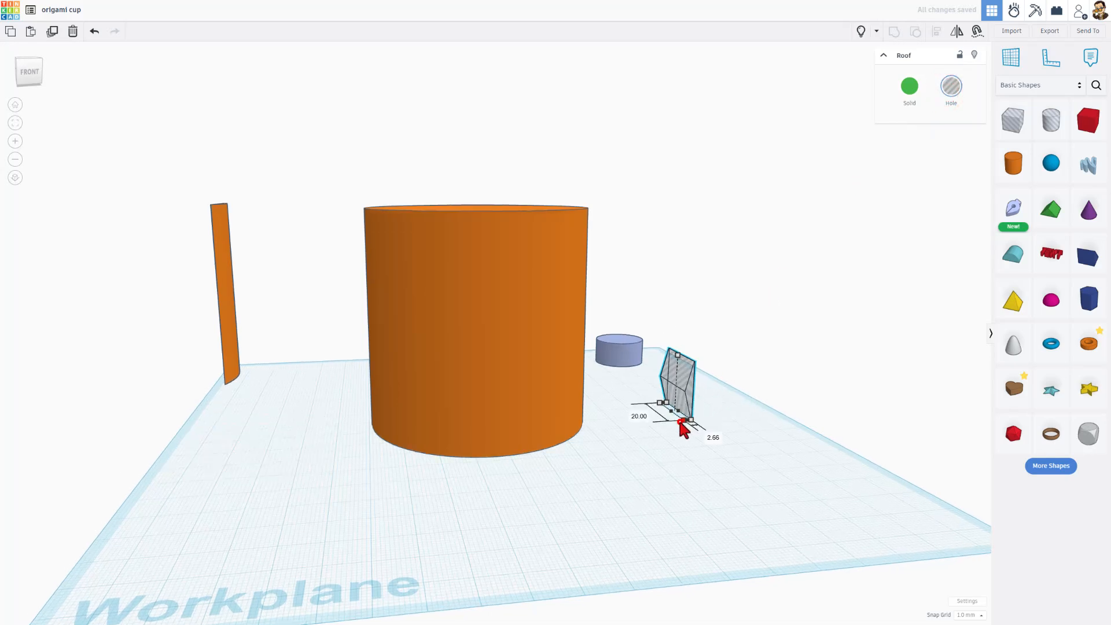
left_click(635, 413)
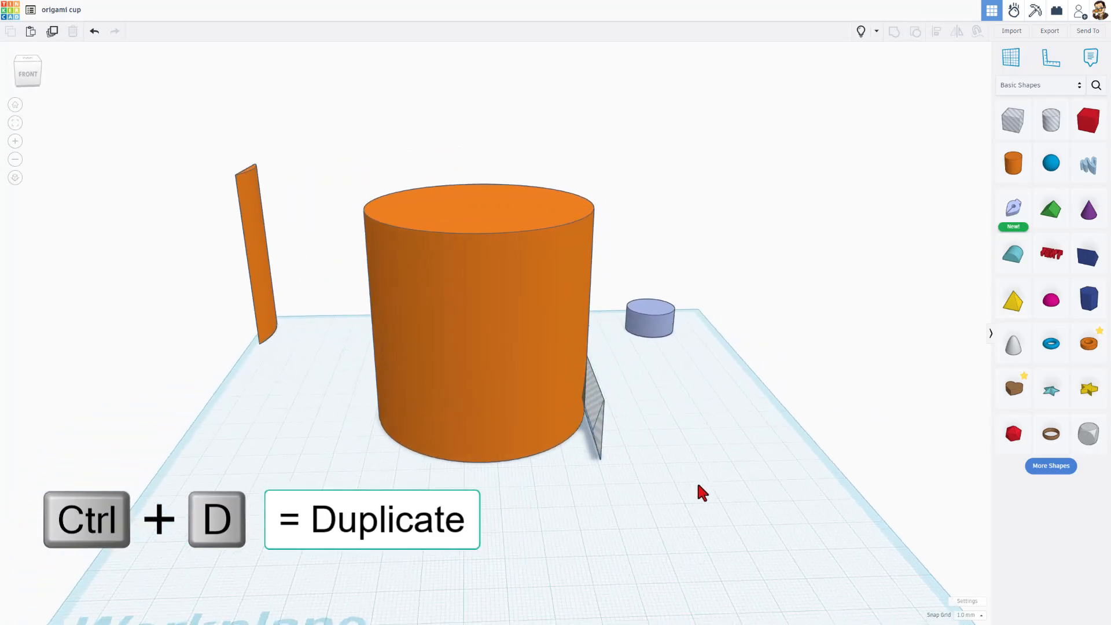
Duplicate the hole wedge with Ctrl+D and place the copy opposite the cylinder.
left_click(595, 418)
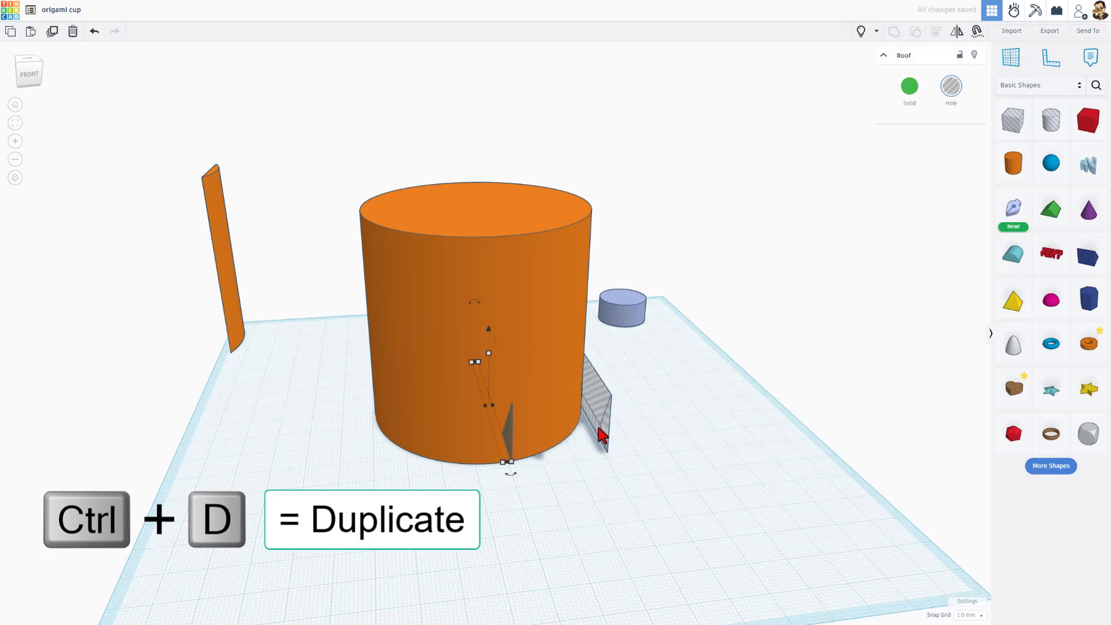
key("ctrl+d")
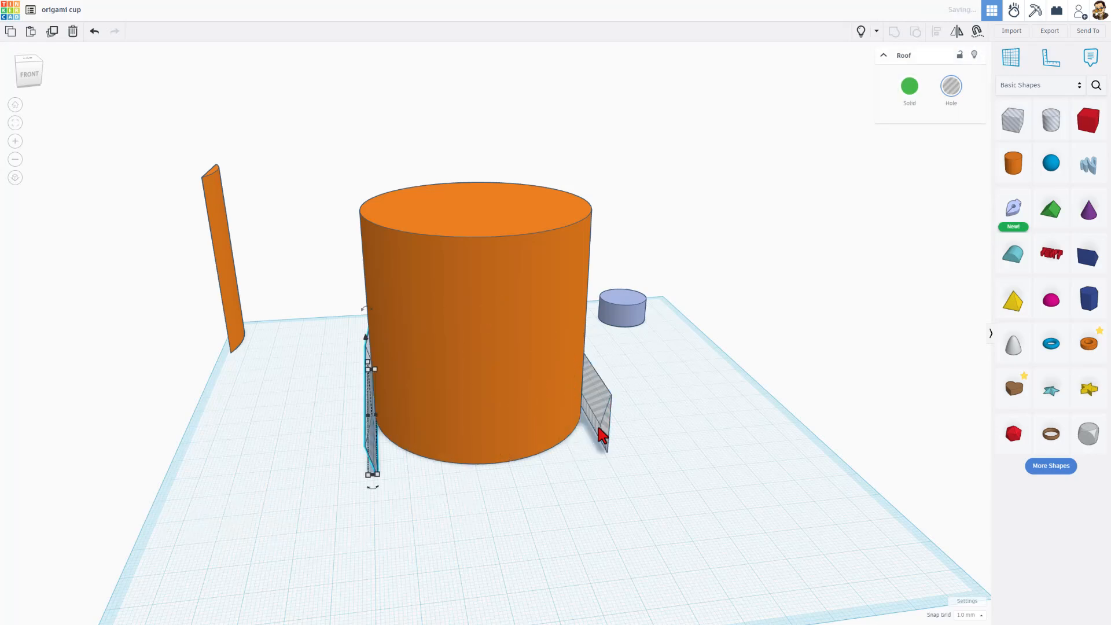
left_click(952, 31)
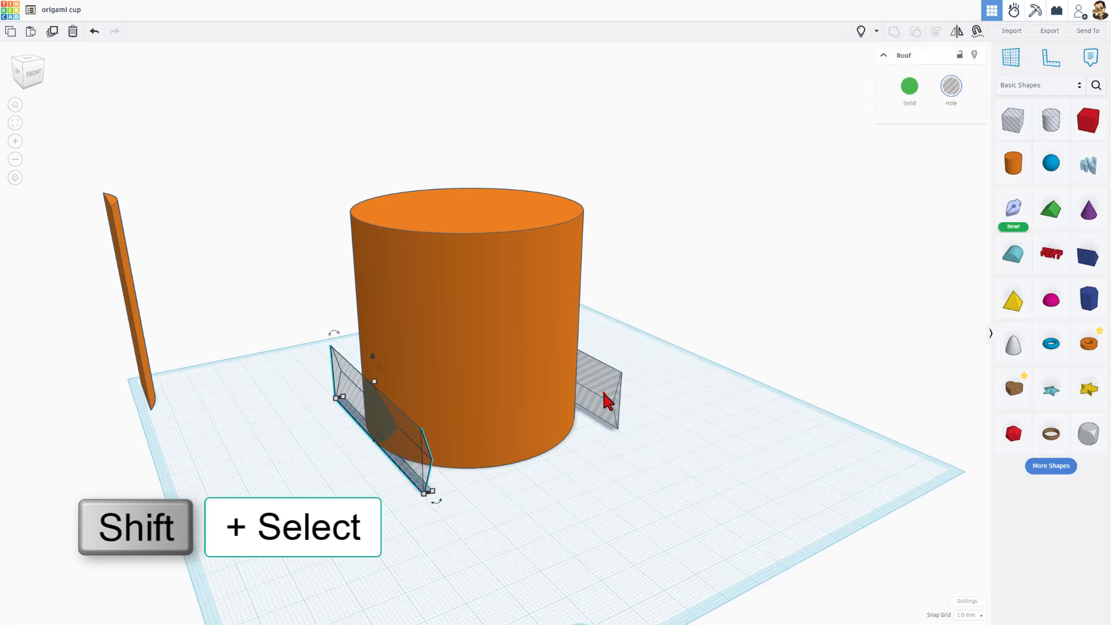
Rotate both wedges 45° together and repeat Ctrl+D to build the ring.
left_click(605, 399)
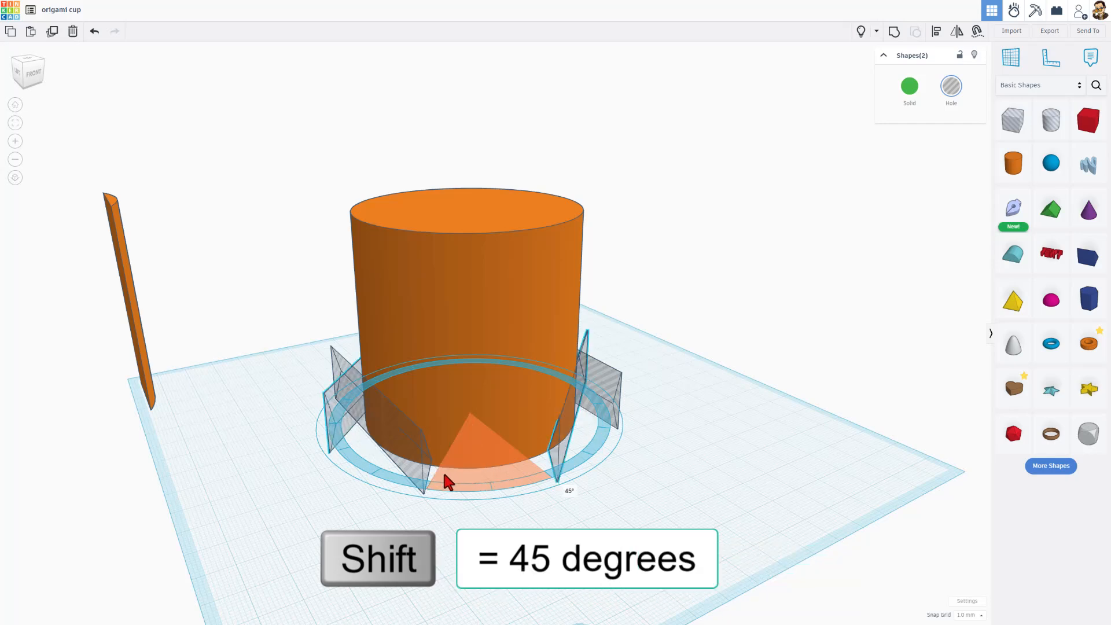
left_click_drag(446, 482, 486, 481)
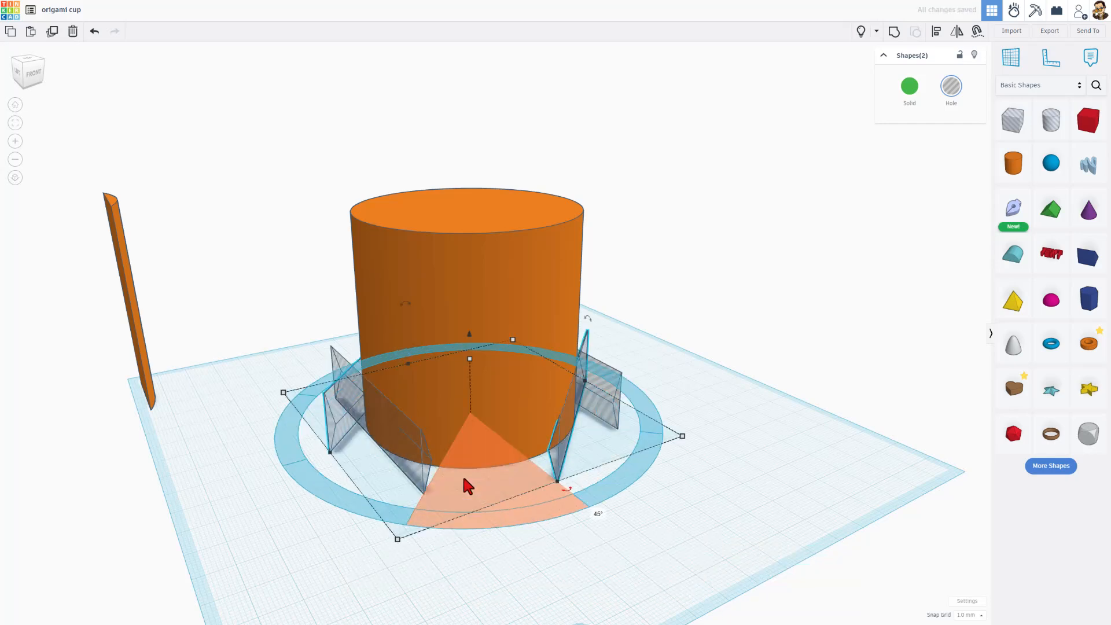
key("Ctrl+D")
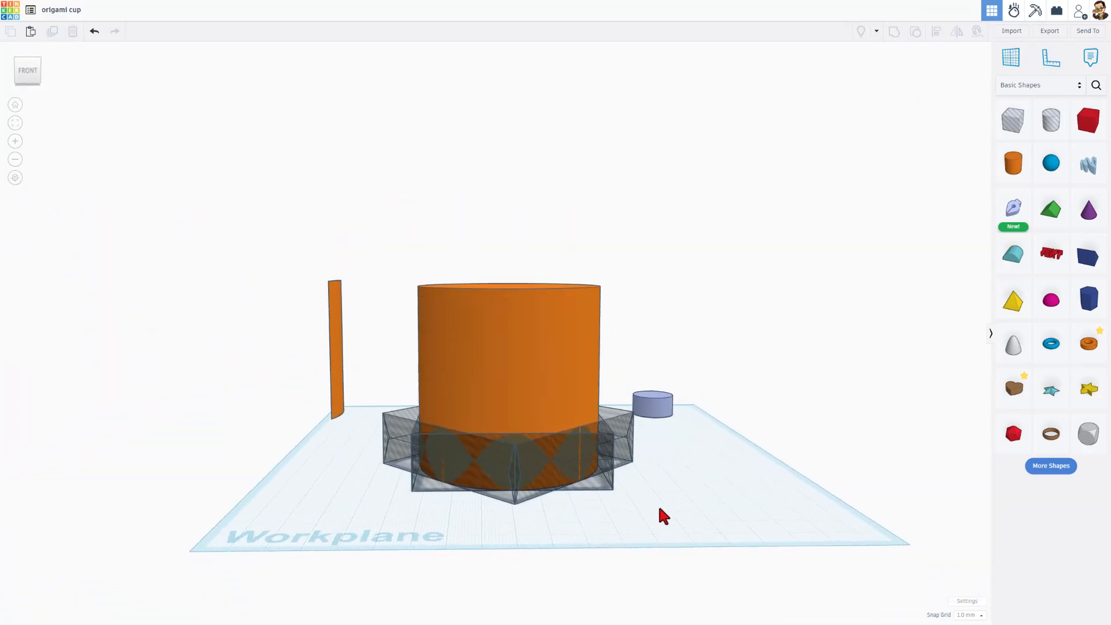
Hide the cylinder, set Snap Grid to 5 mm, and lower the wedge ring.
left_click(511, 357)
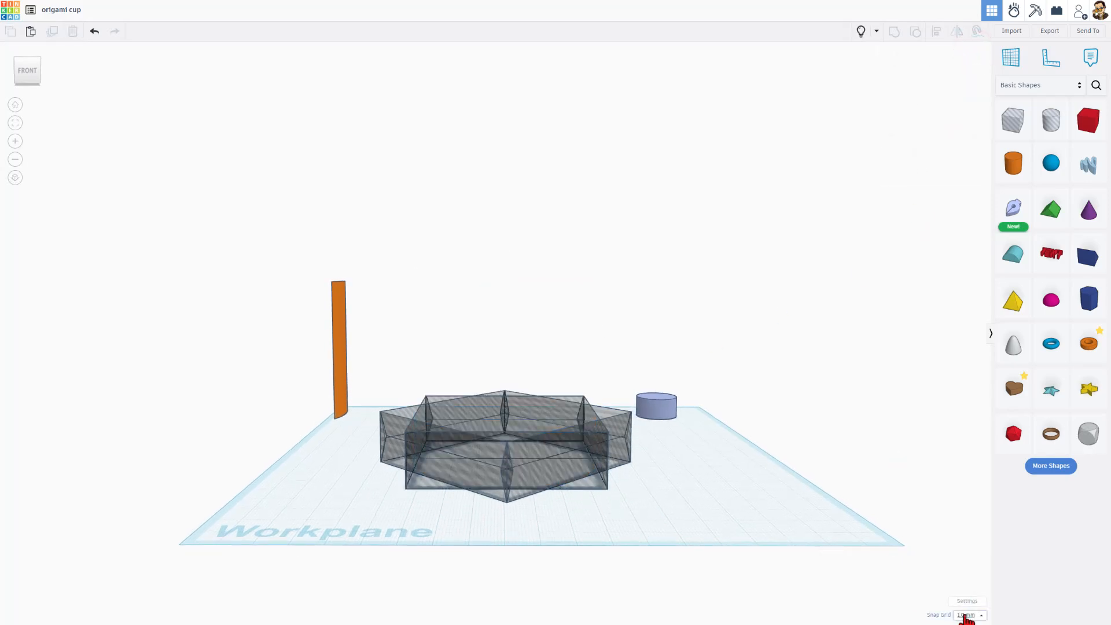
left_click(968, 615)
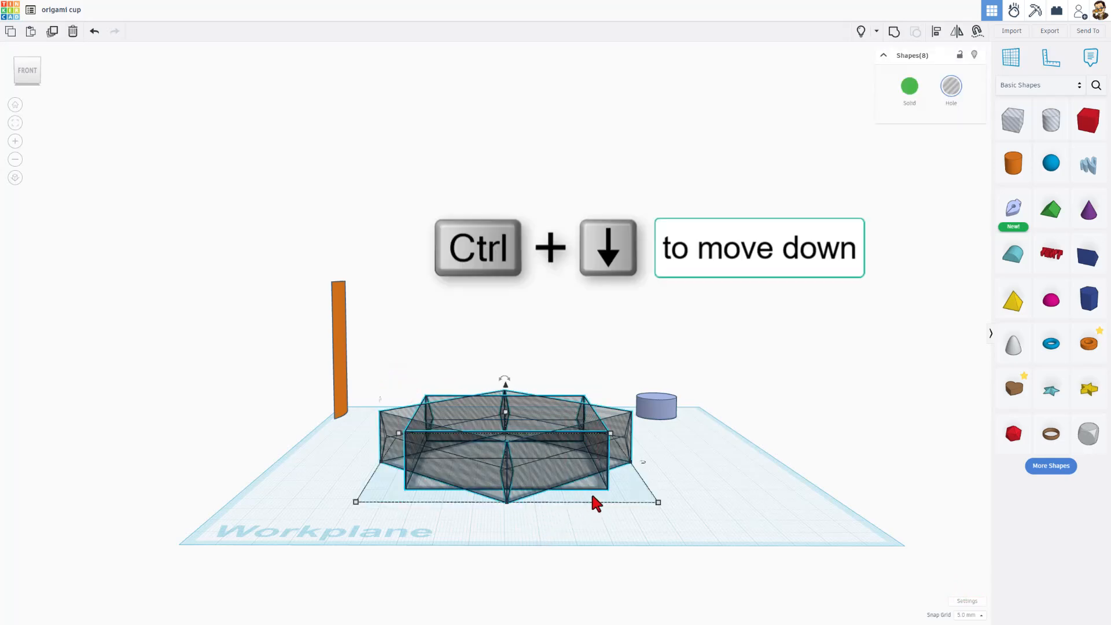
key("Ctrl+Down")
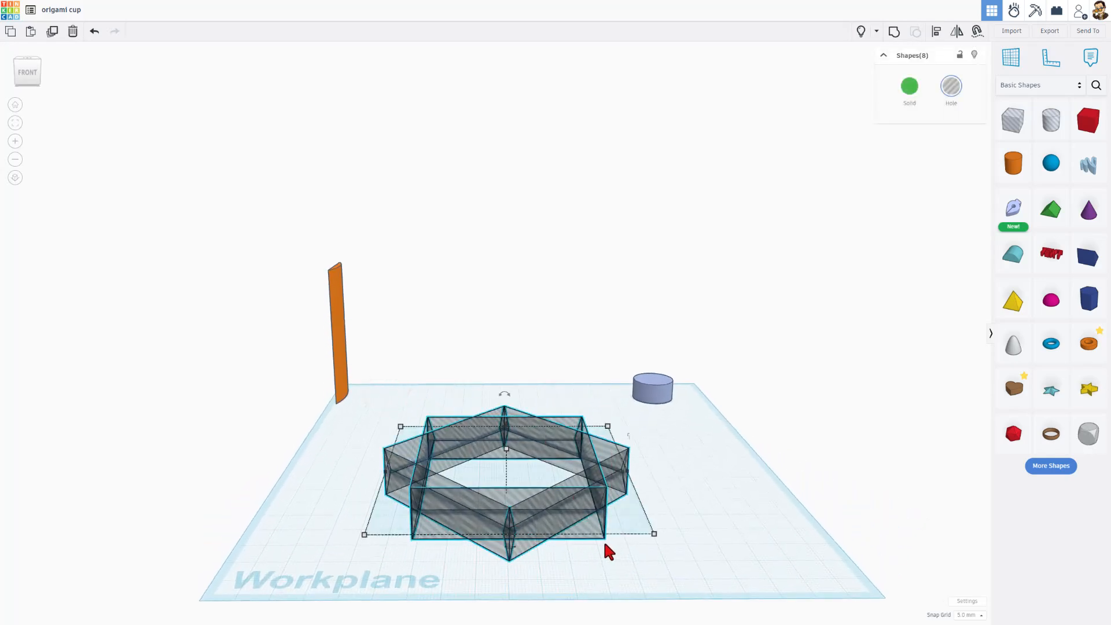
mouse_move(863, 85)
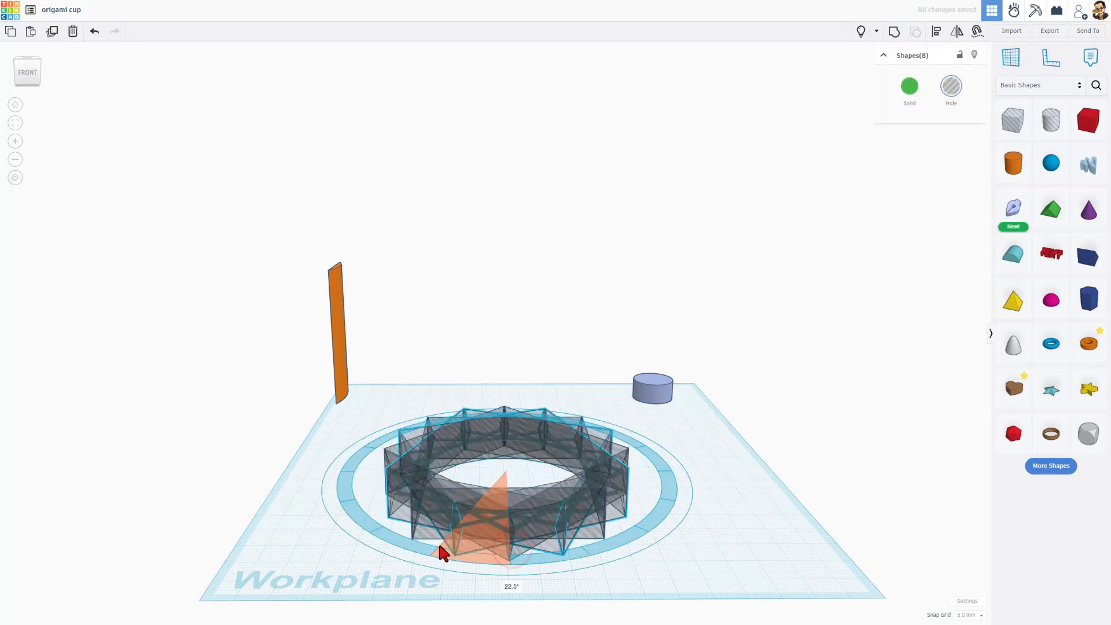
Rotate the copied ring 22.5° and raise it two steps with Ctrl+Up.
left_click(442, 552)
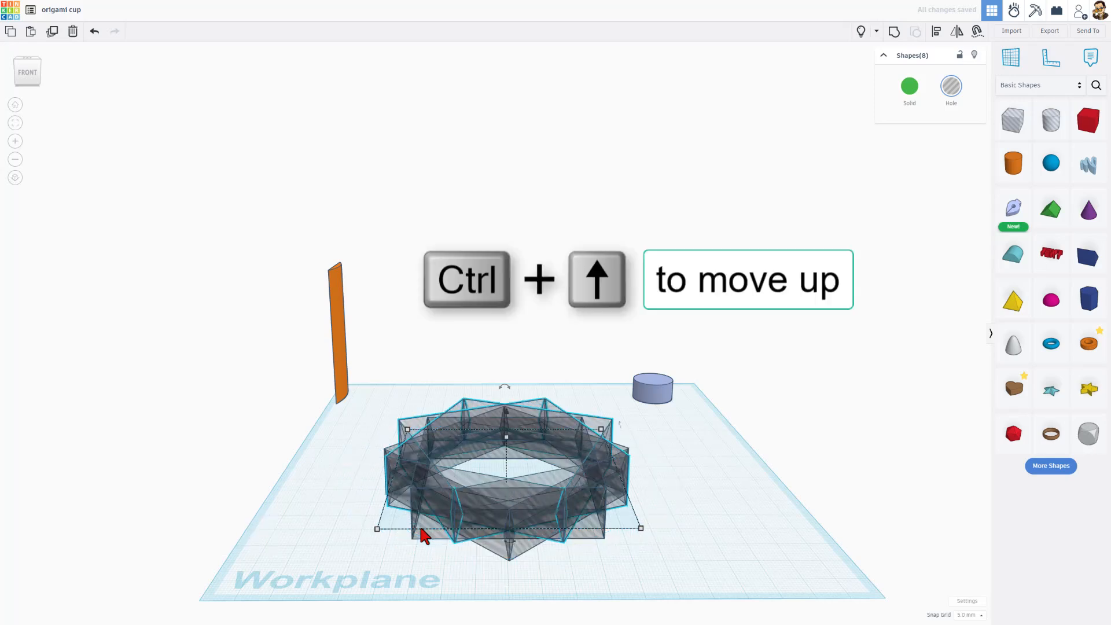
key("Ctrl+Up")
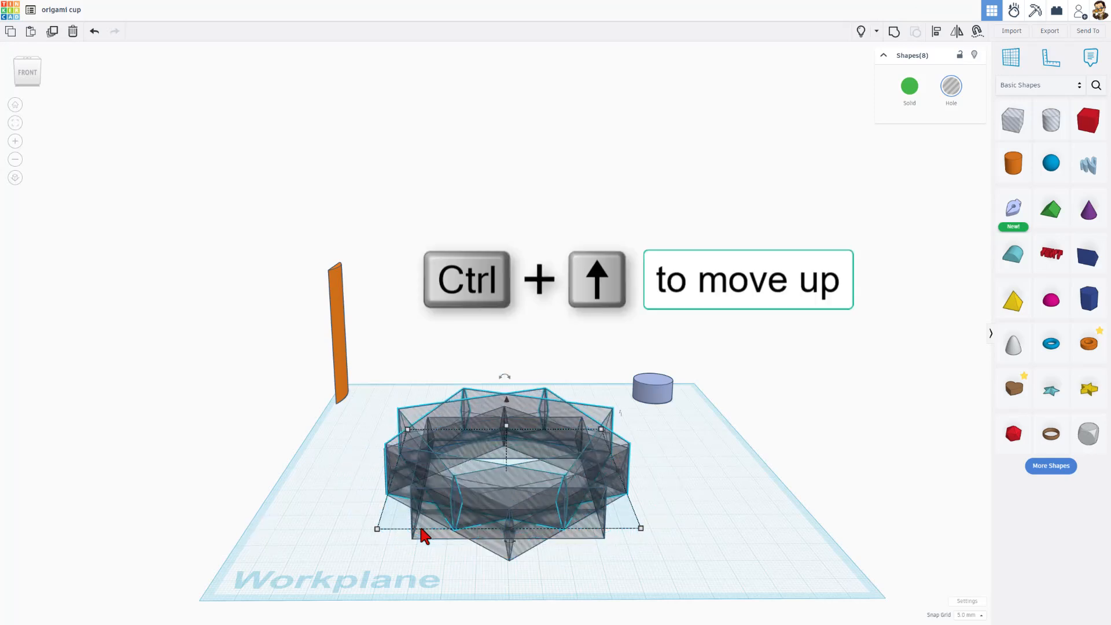
key("Ctrl+Up")
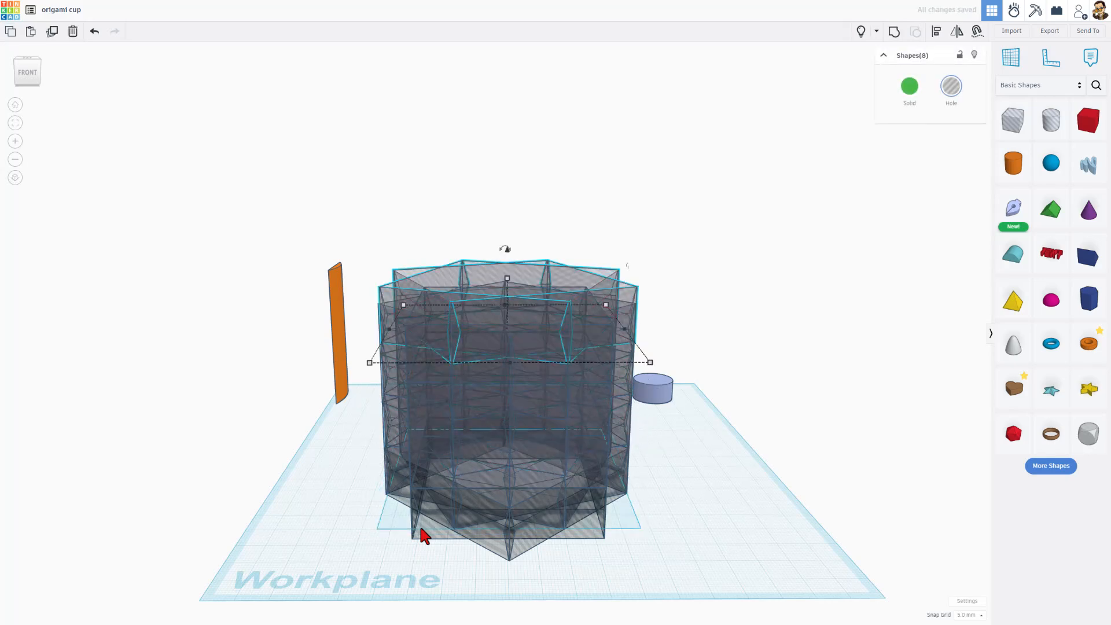
mouse_move(638, 336)
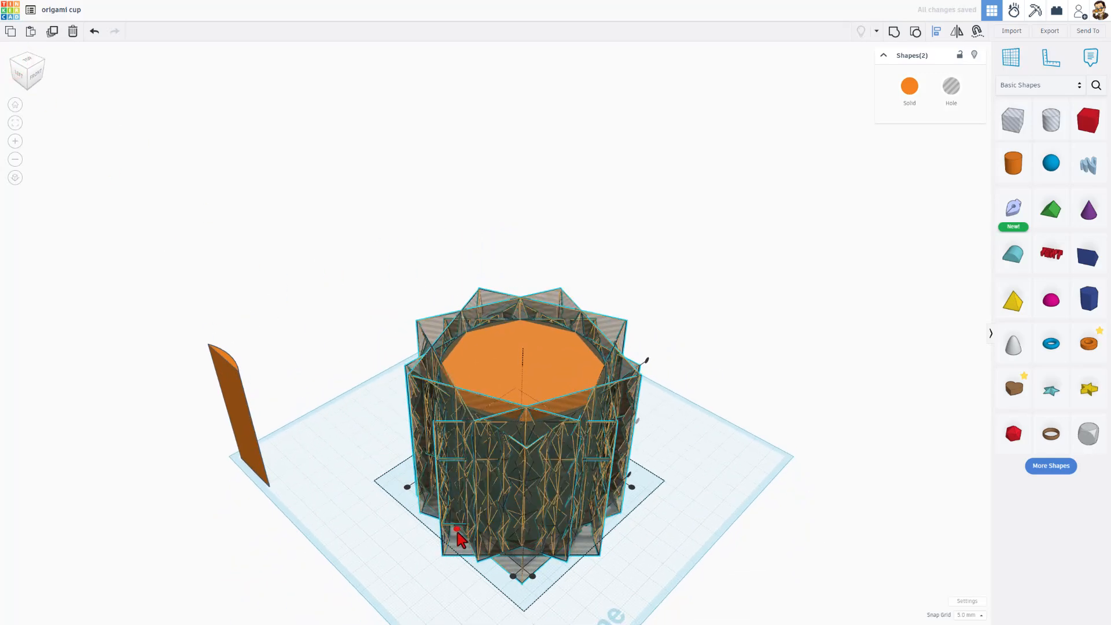
Select the orange cylinder together with the grouped wedge holes.
left_click(32, 75)
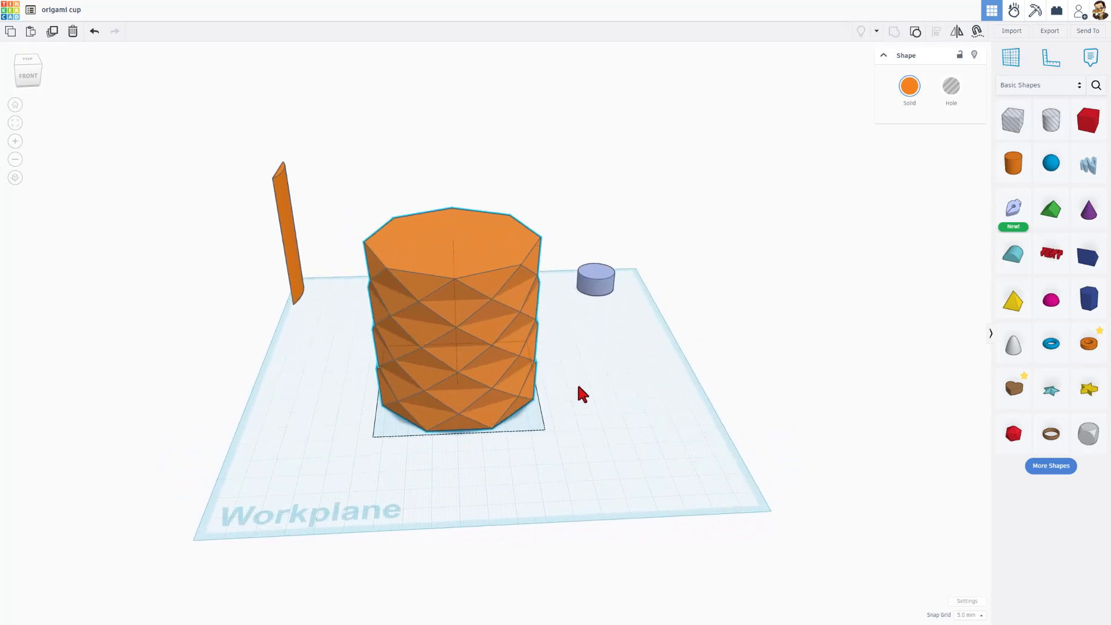
Orbit the view around the finished faceted origami cup to inspect it.
left_click_drag(580, 393, 638, 376)
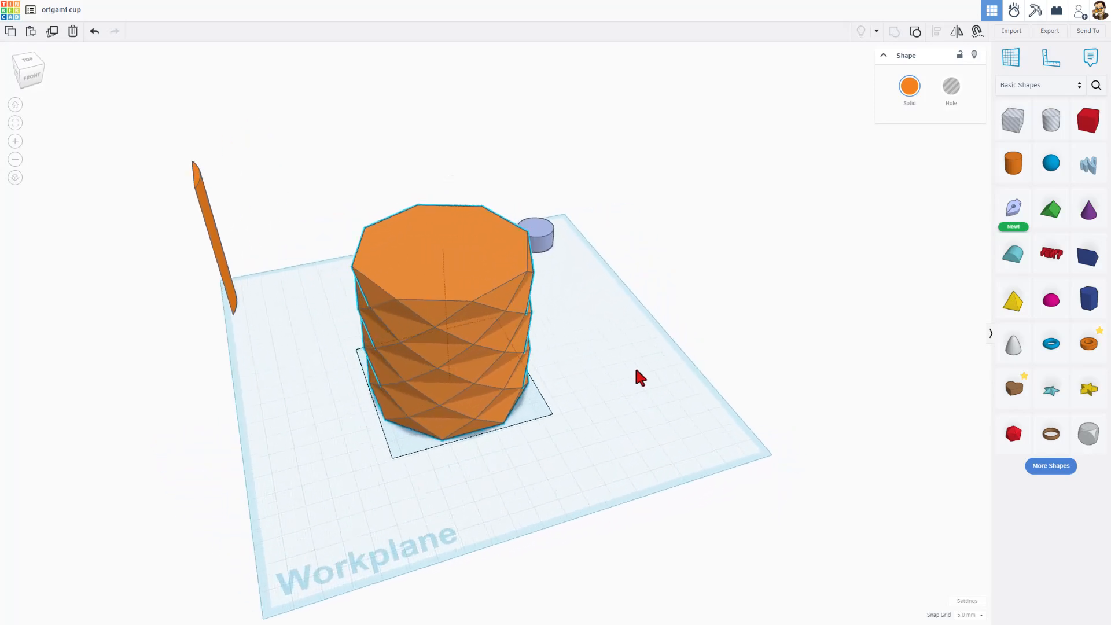
left_click_drag(638, 375, 527, 388)
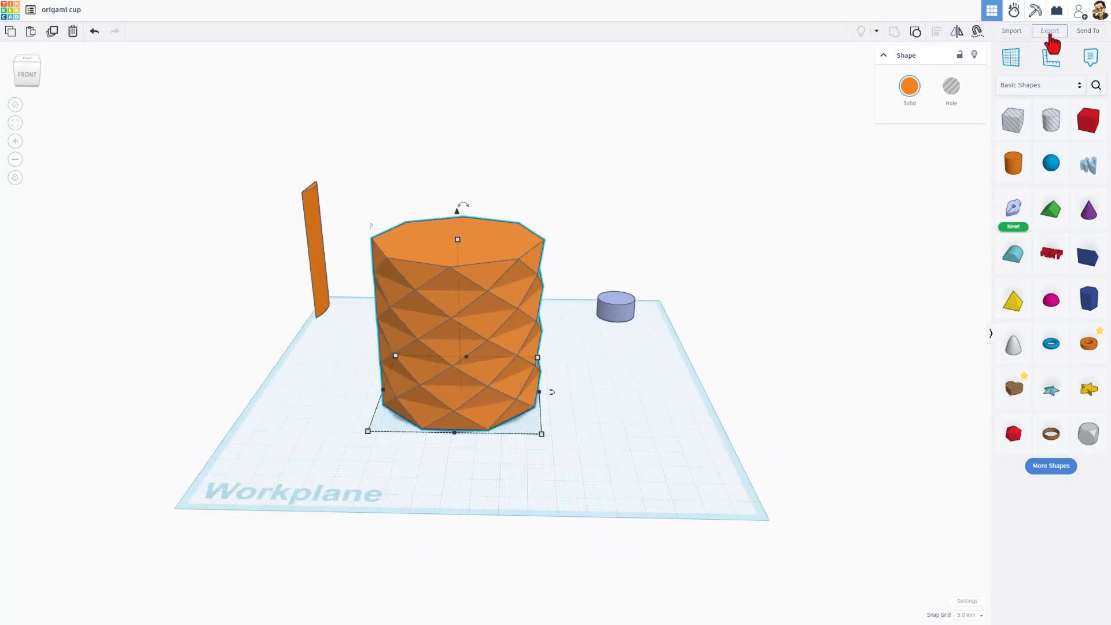
Export the selected faceted cup in .STL format and save it as origami-cup.stl.
left_click(1049, 31)
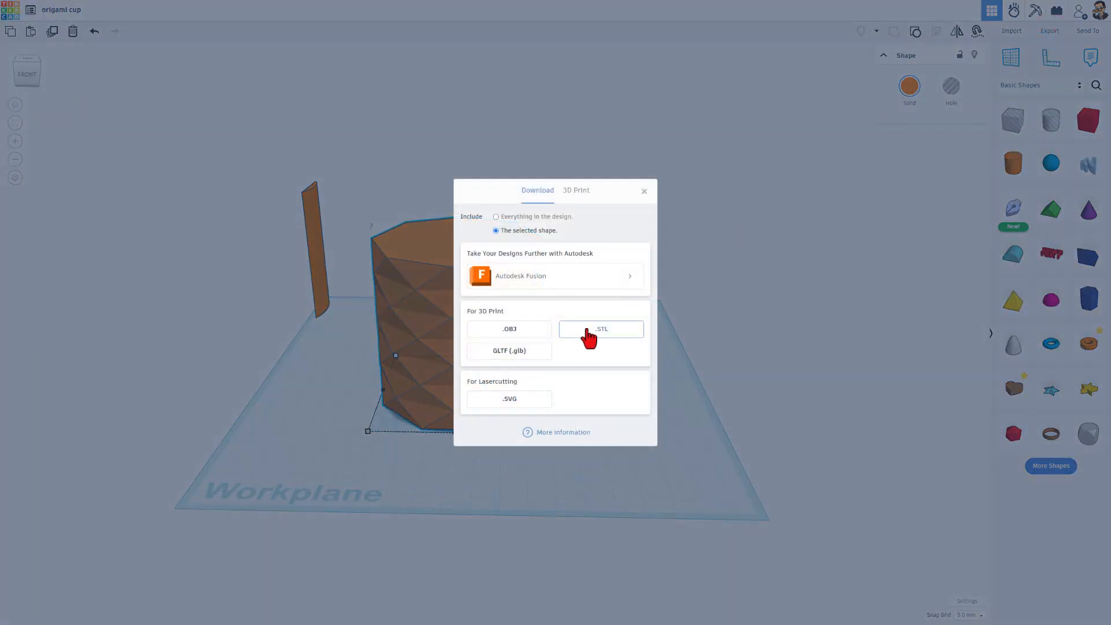
left_click(600, 328)
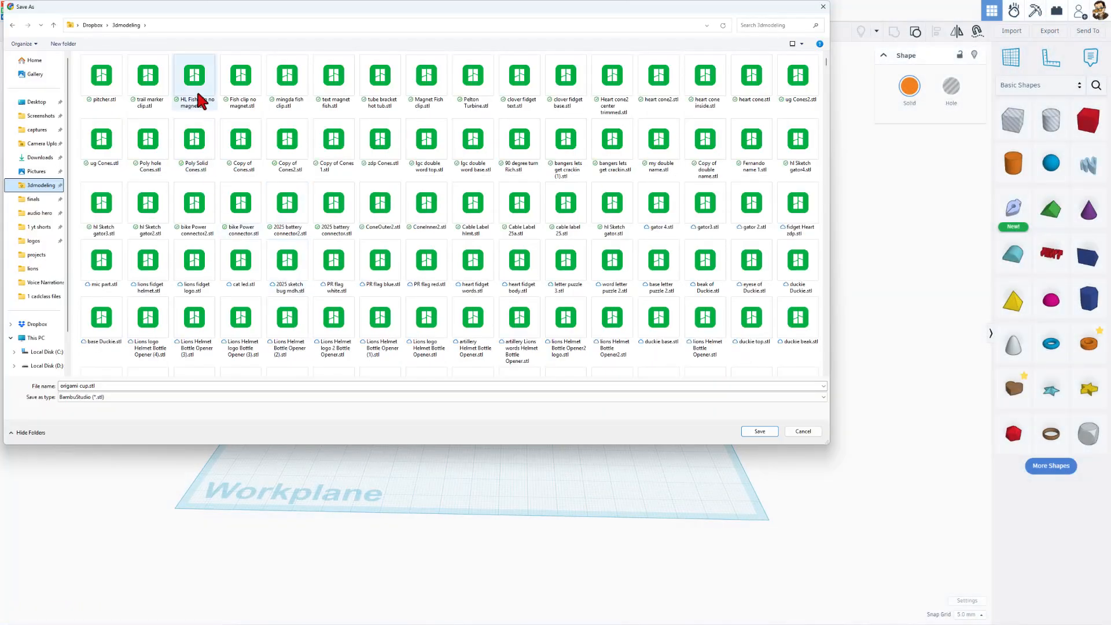
left_click(91, 386)
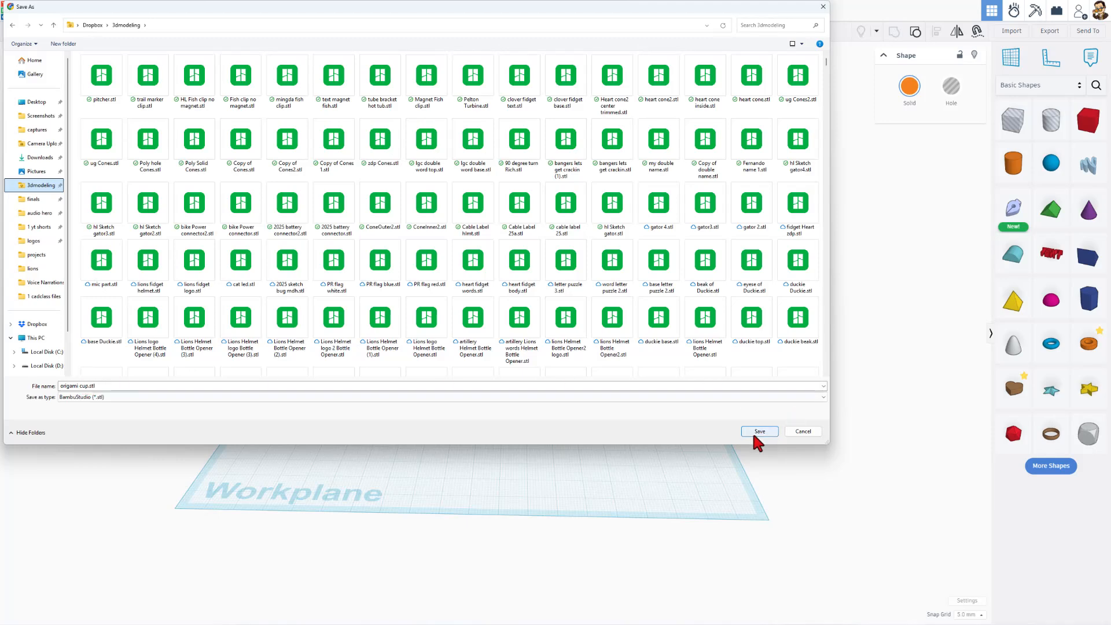
left_click(759, 431)
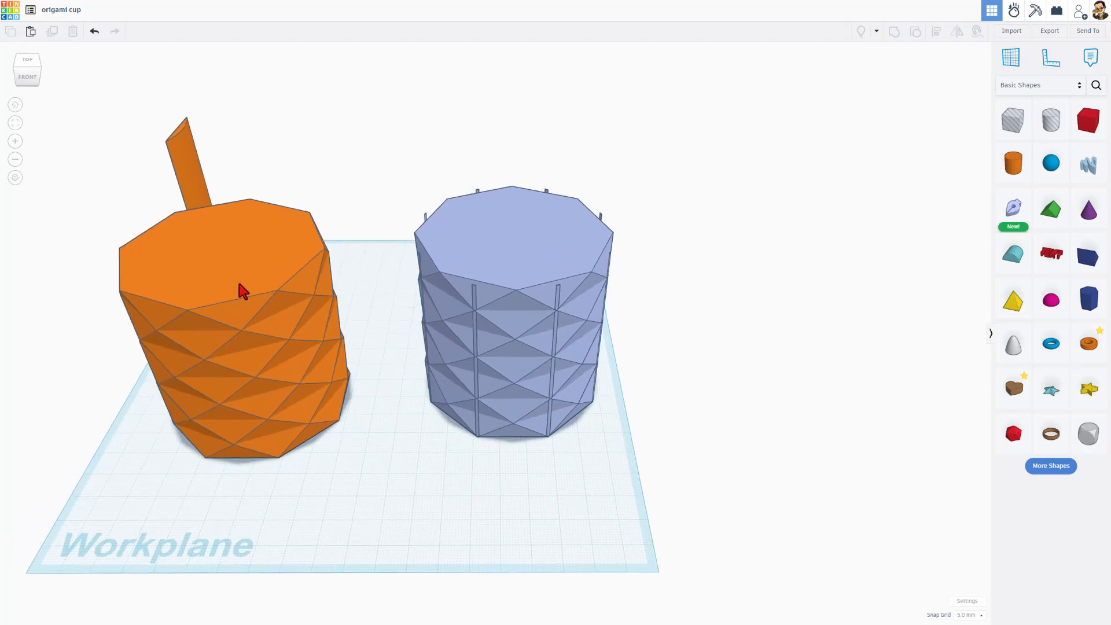
mouse_move(517, 252)
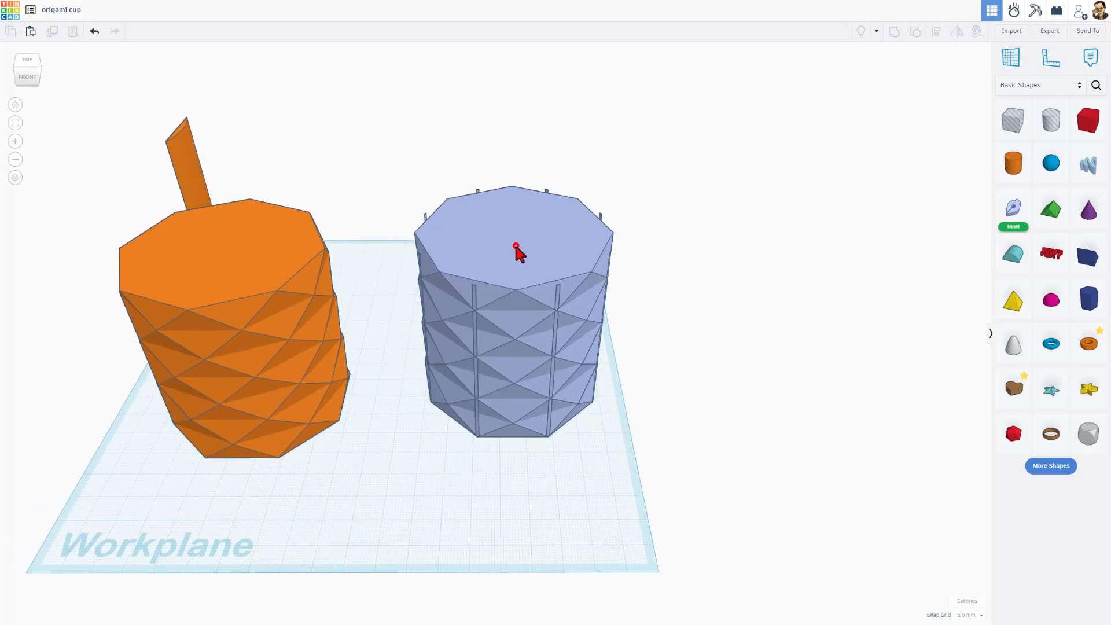
Scale the blue faceted cup about its center back to about 70 mm wide.
left_click(515, 250)
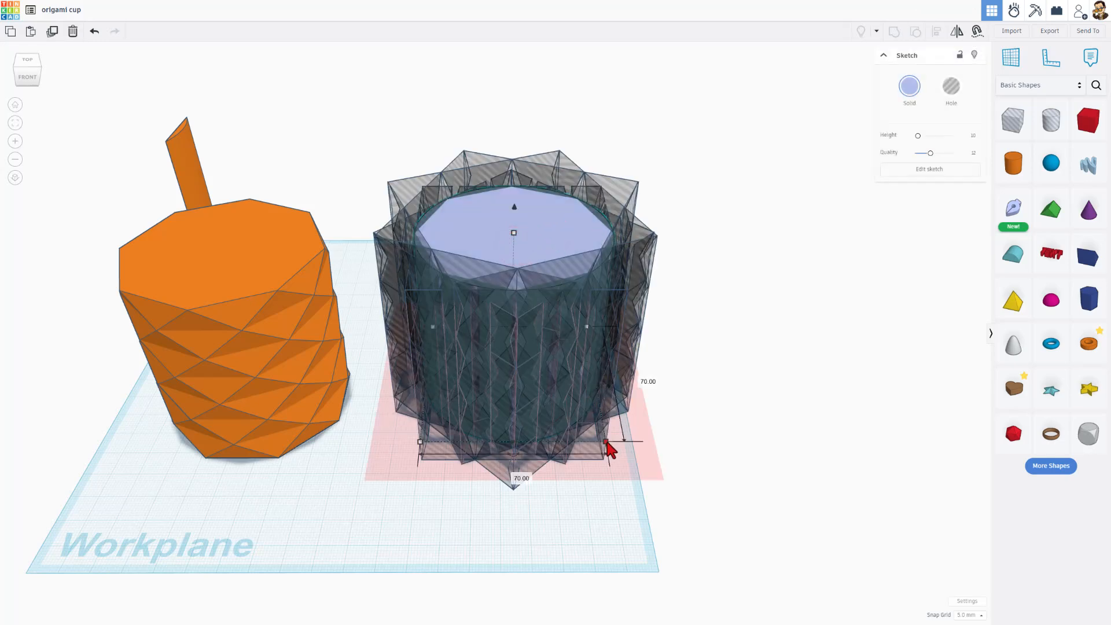
left_click_drag(608, 450, 621, 451)
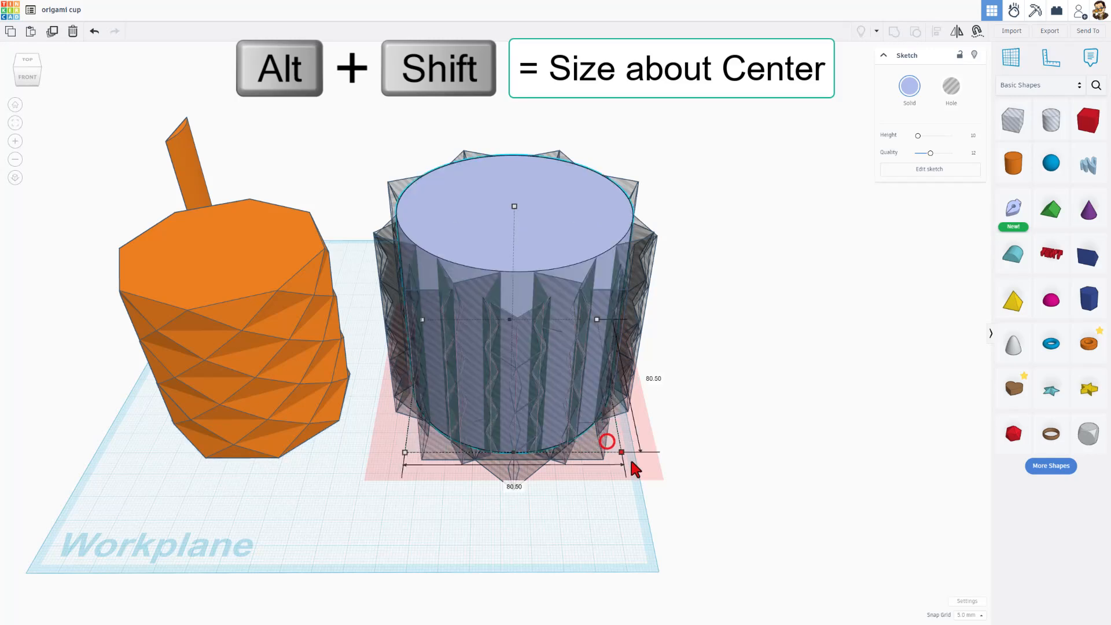
left_click_drag(621, 451, 643, 487)
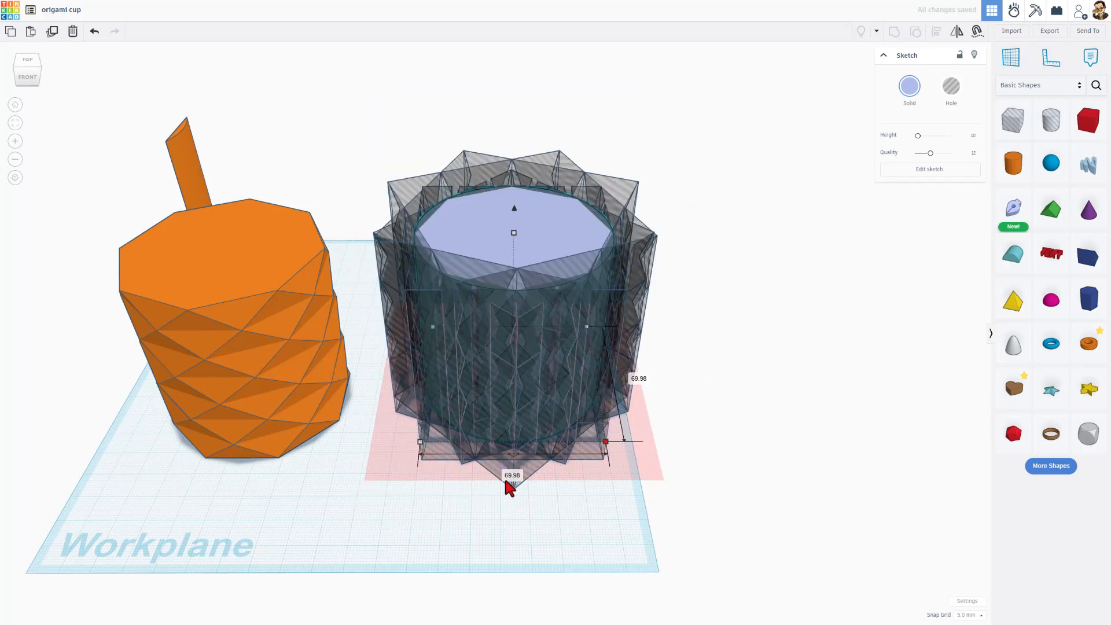
mouse_move(617, 239)
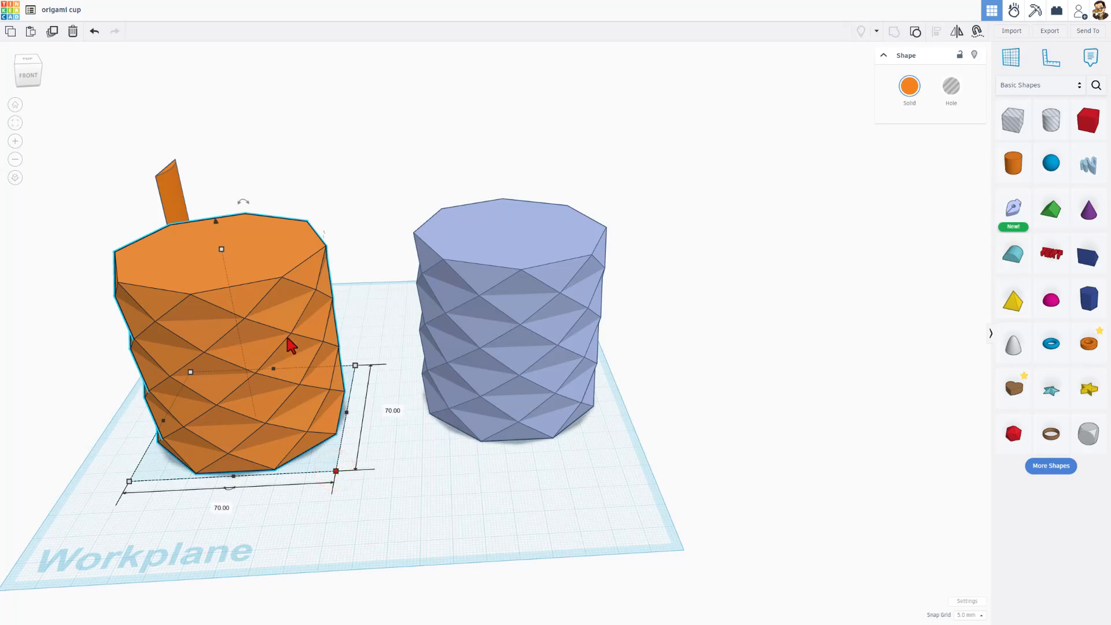
left_click(386, 436)
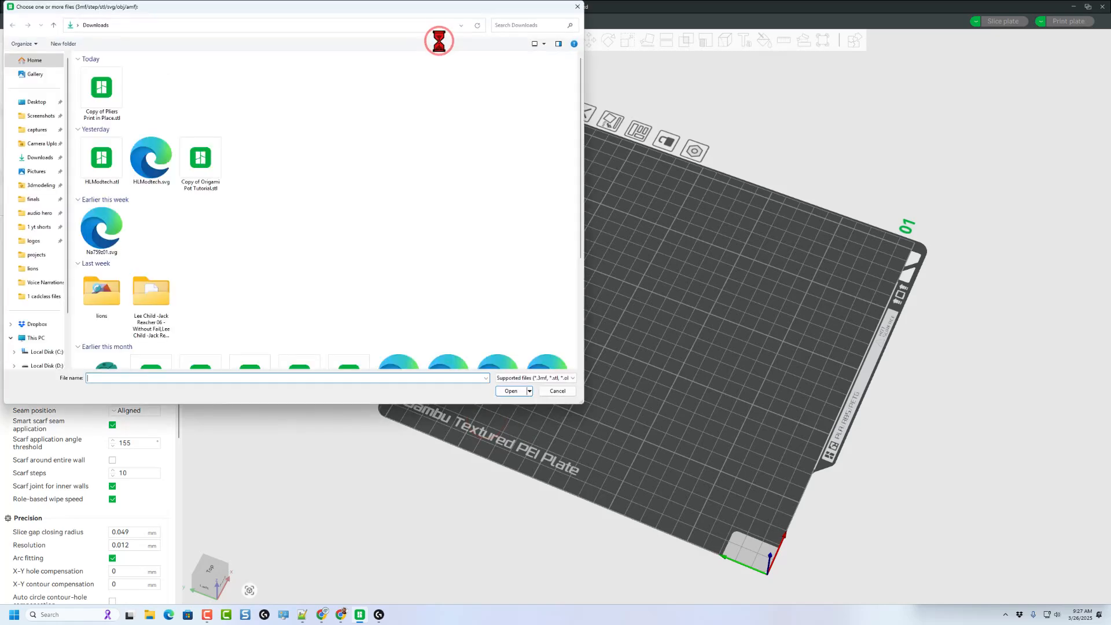
Import origami cup.stl from the 3dmodeling folder onto the build plate.
left_click(40, 185)
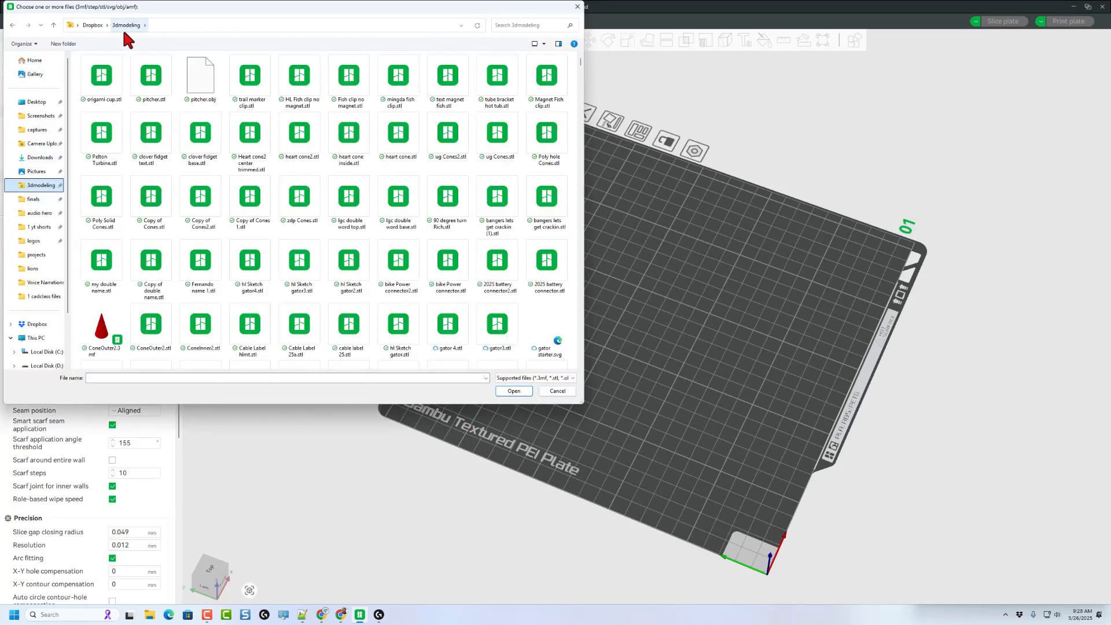
left_click(101, 75)
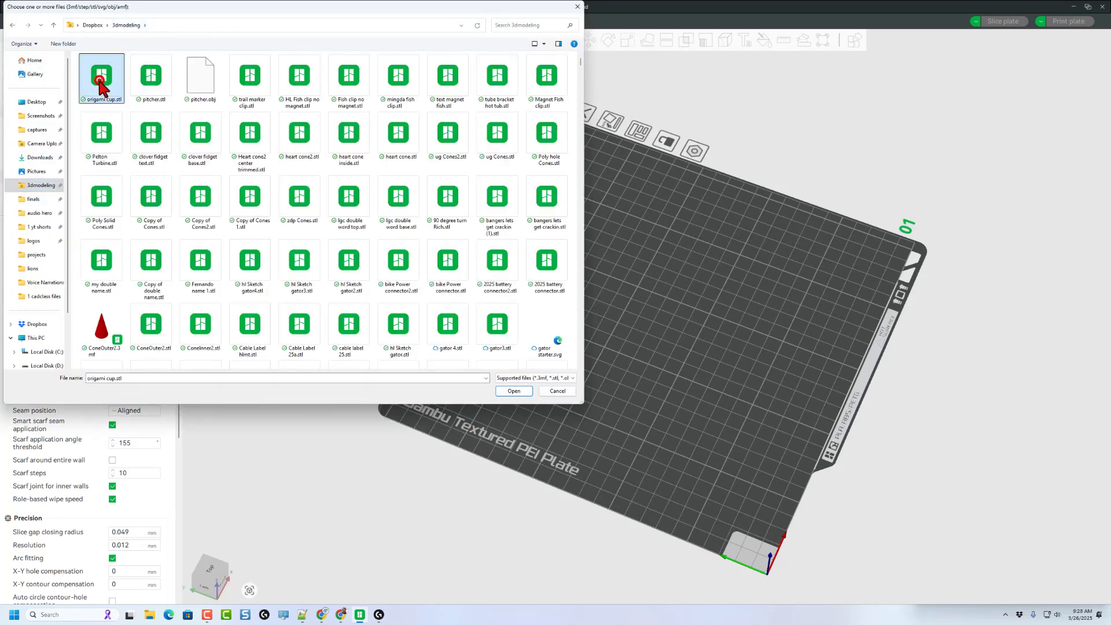
left_click(513, 390)
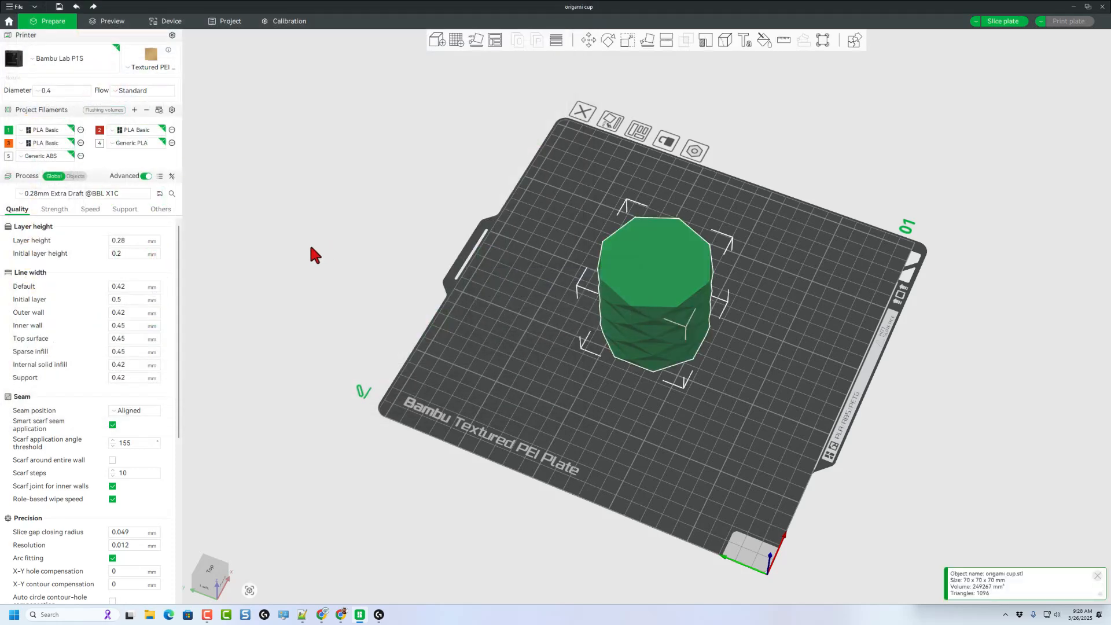
left_click(81, 194)
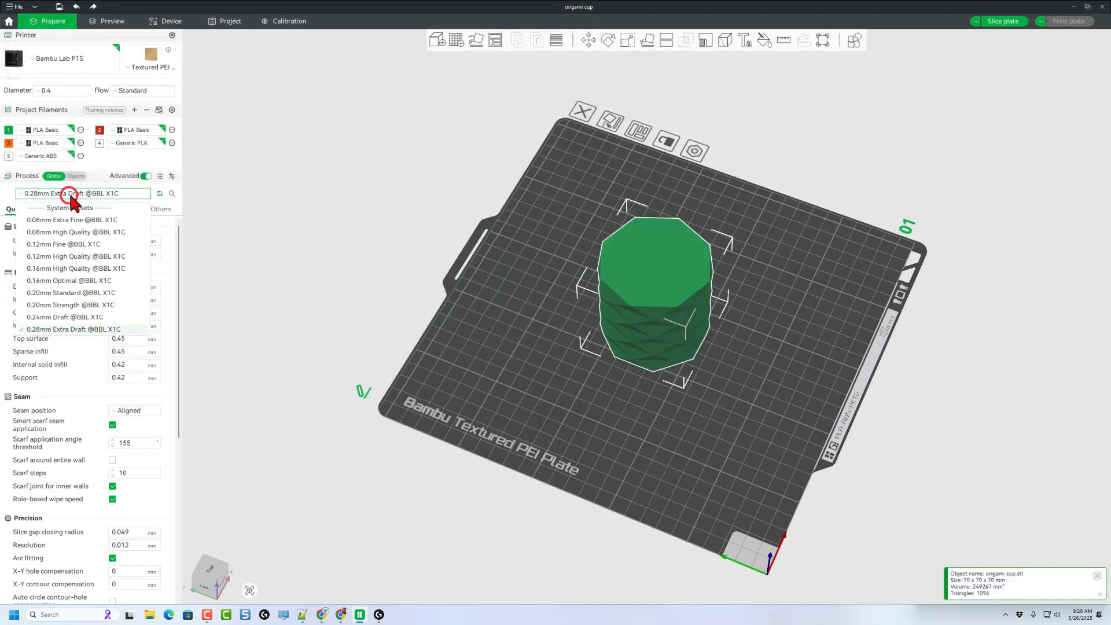
left_click(56, 293)
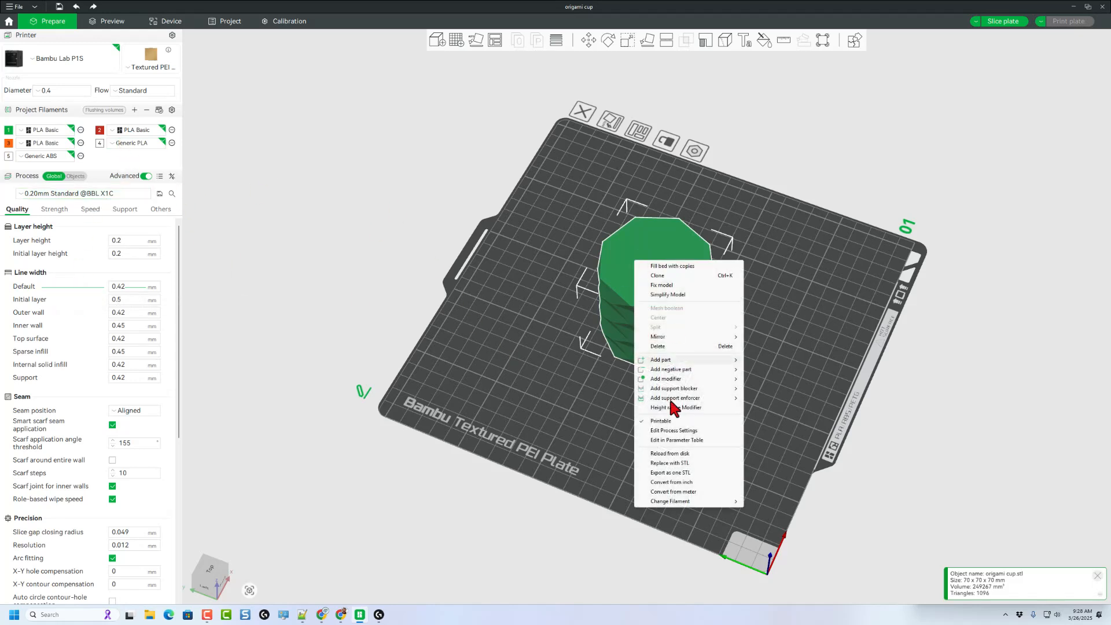
left_click(670, 501)
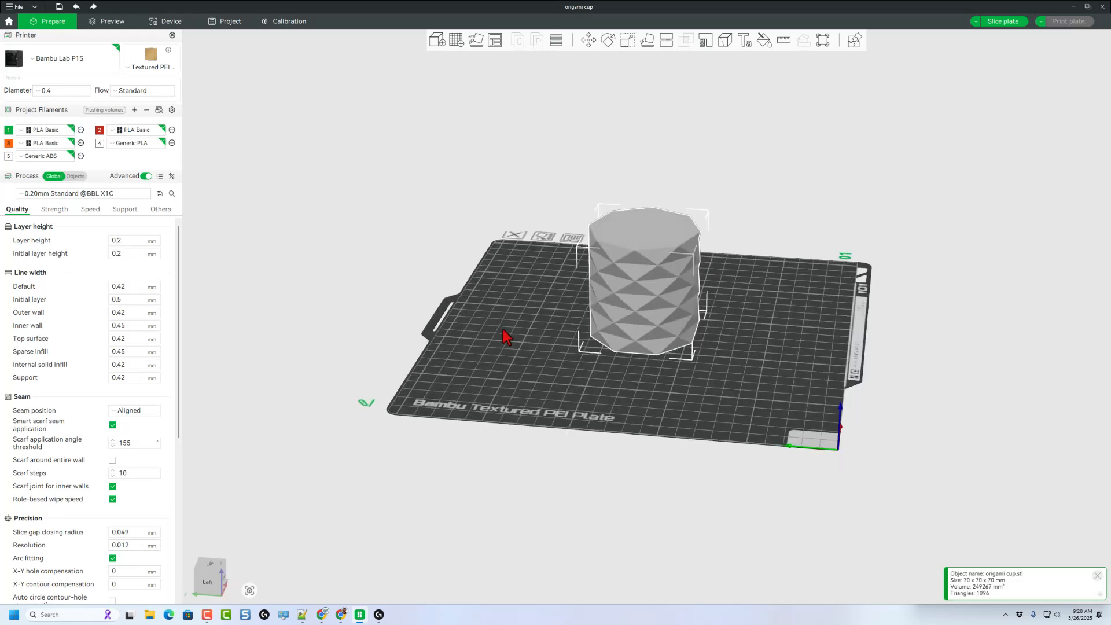
Enable Spiral vase in the Others settings and accept the automatic setting changes.
left_click(146, 176)
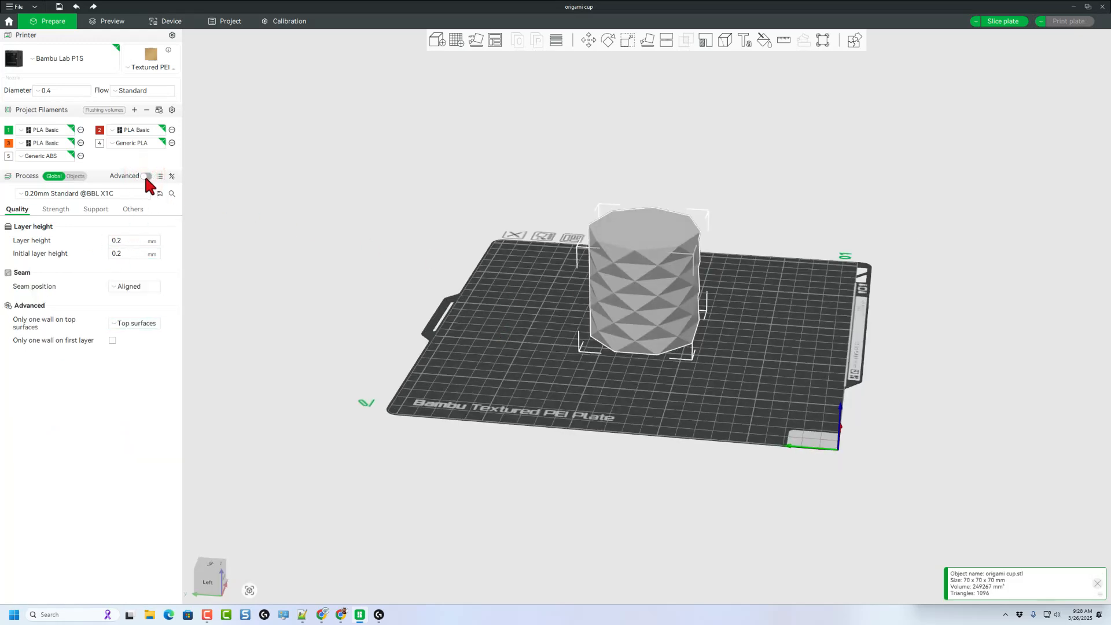
left_click(132, 209)
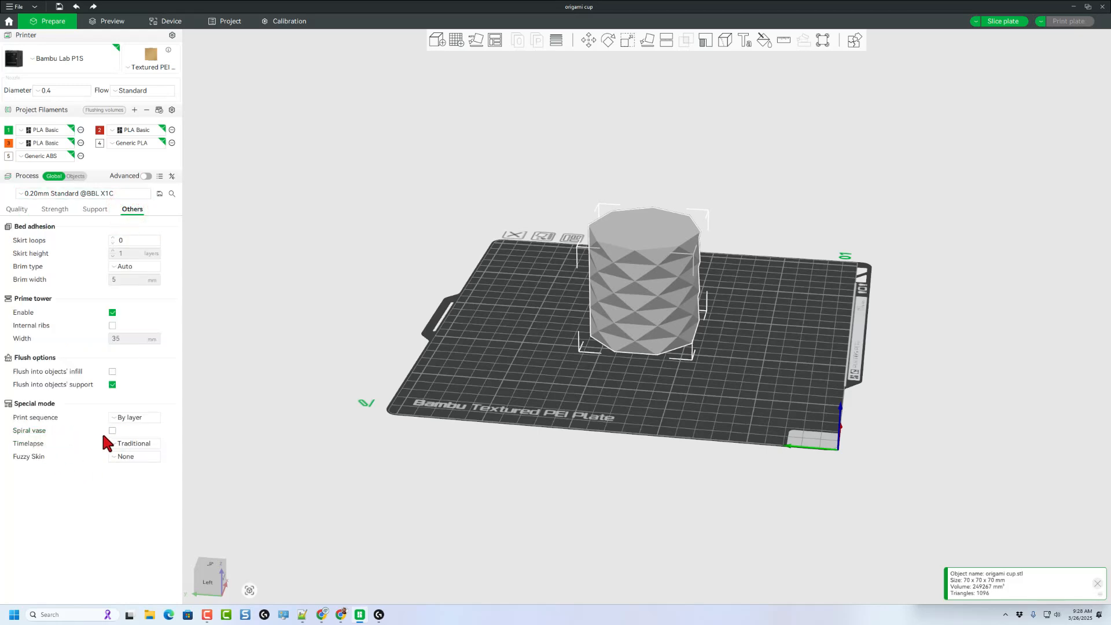
mouse_move(112, 430)
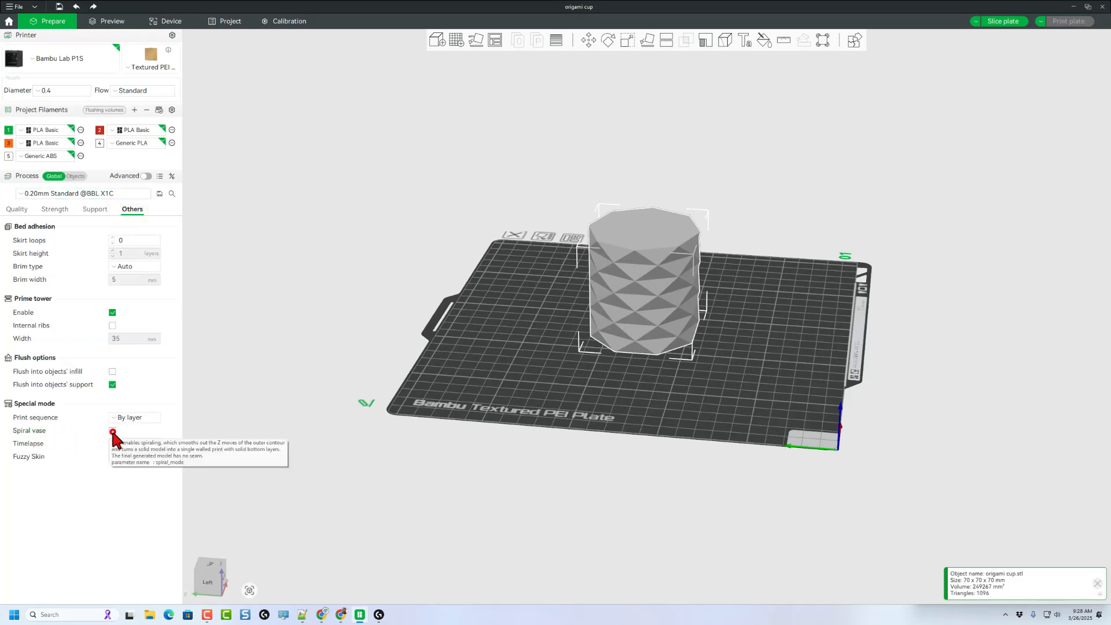
left_click(111, 432)
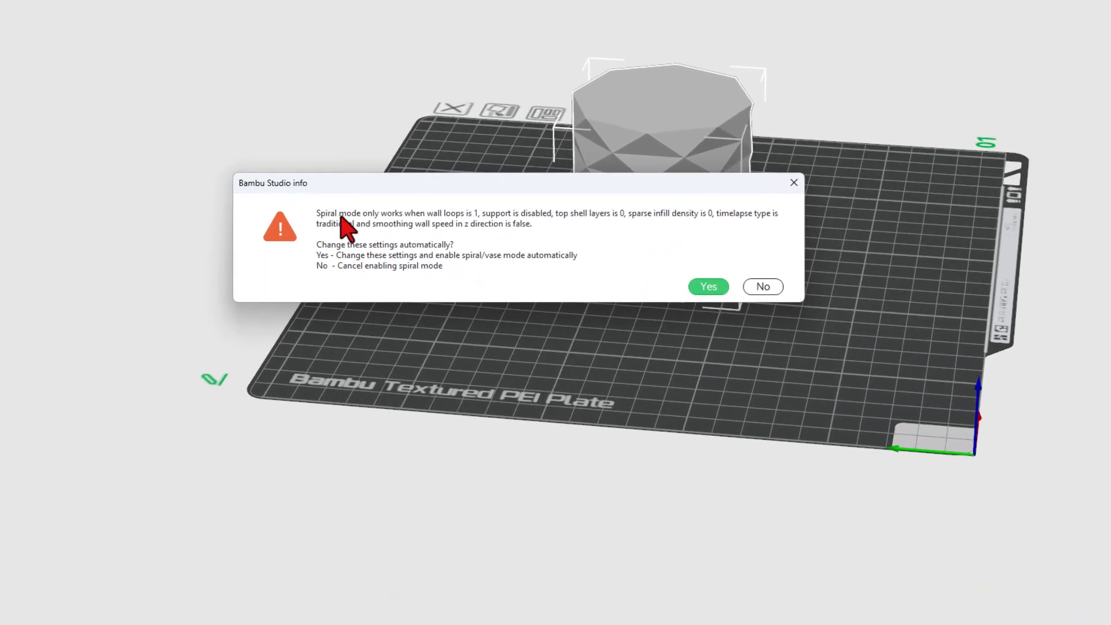
mouse_move(400, 252)
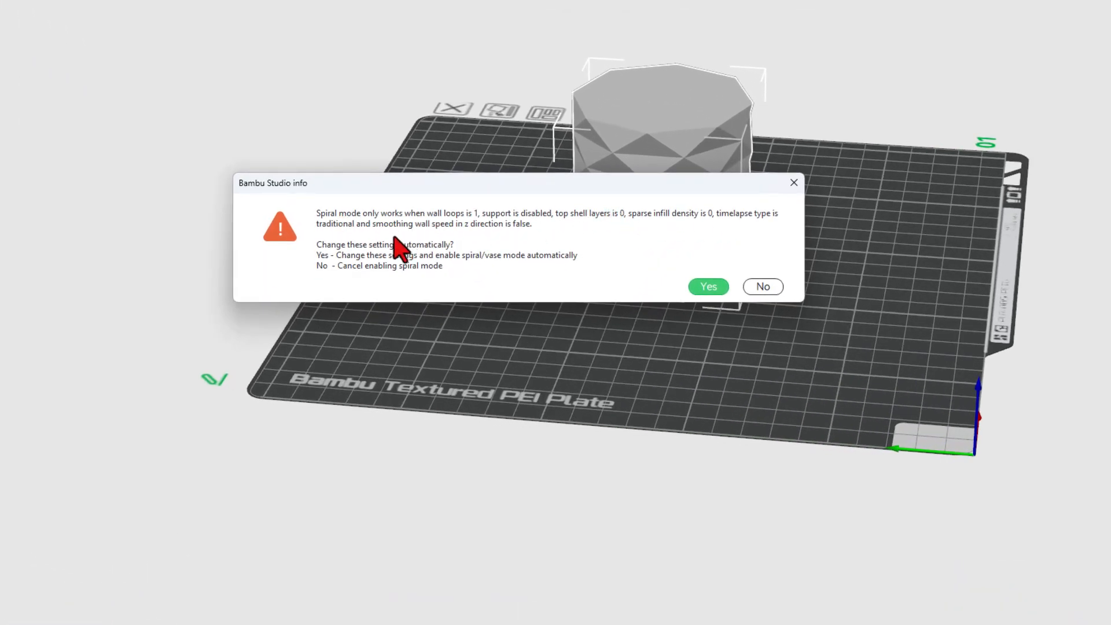
mouse_move(365, 285)
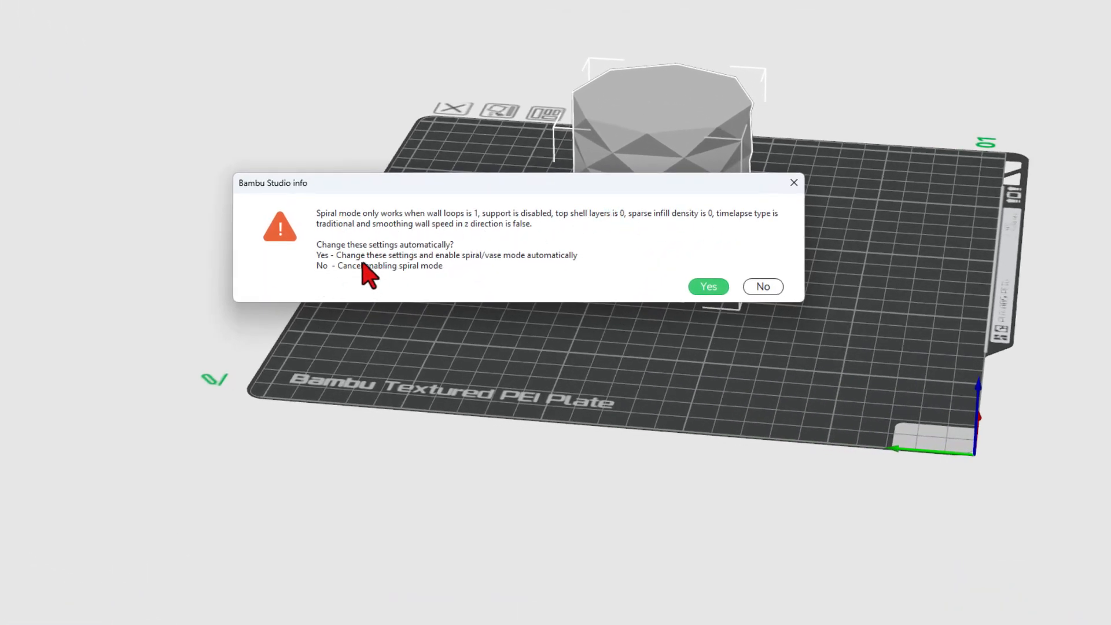
left_click(708, 287)
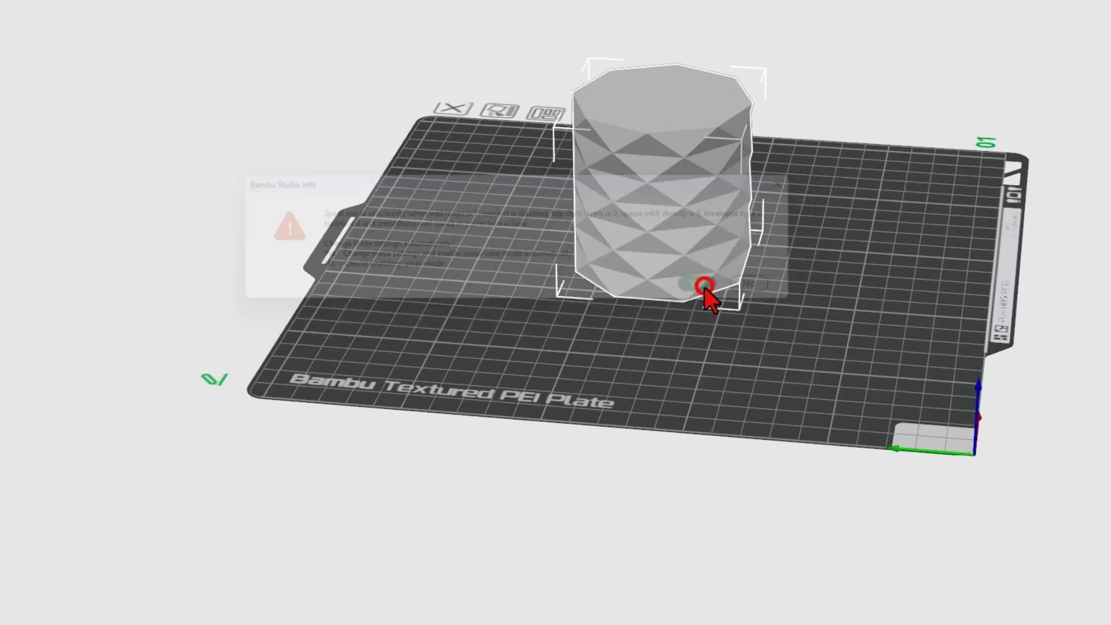
left_click(701, 286)
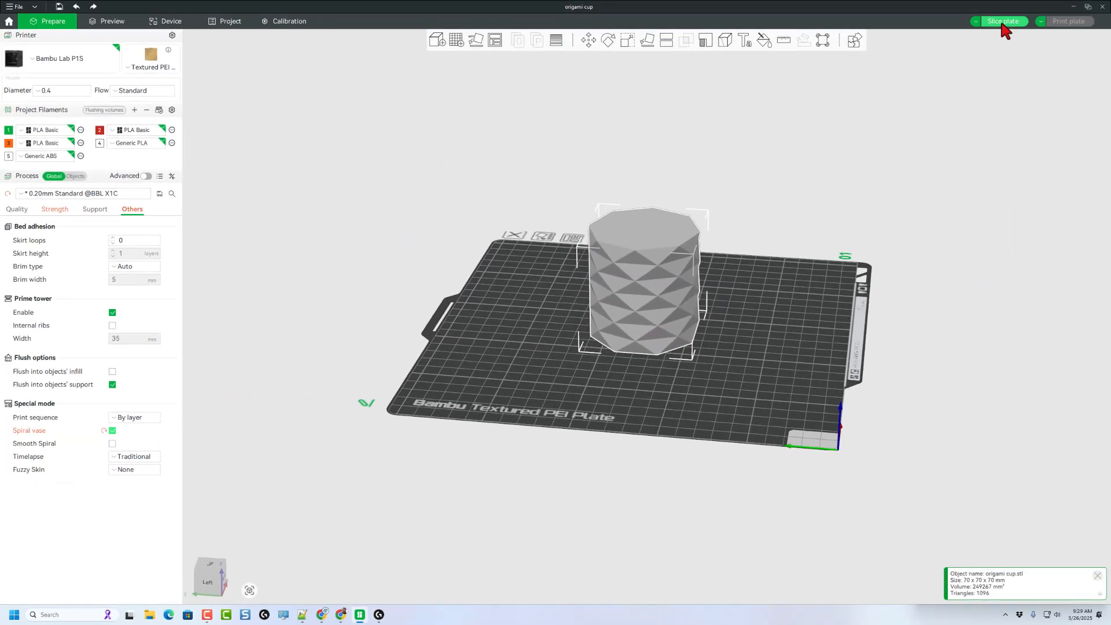
Slice the cup plate (about 55 minutes, 9.41 g) and send the job to the printer.
left_click(1003, 21)
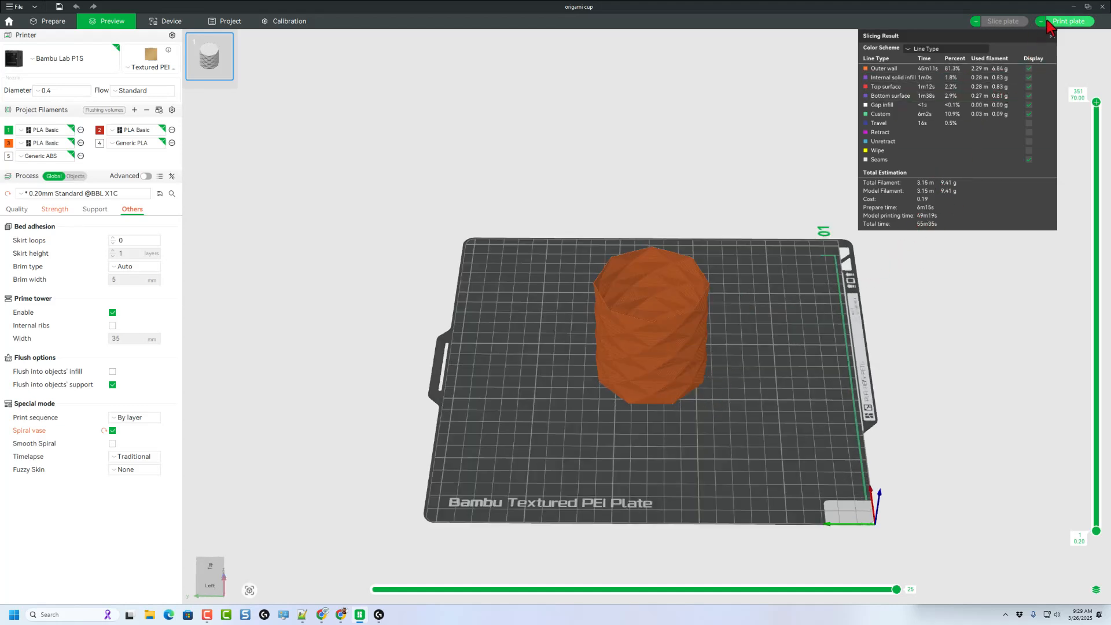
left_click(1068, 22)
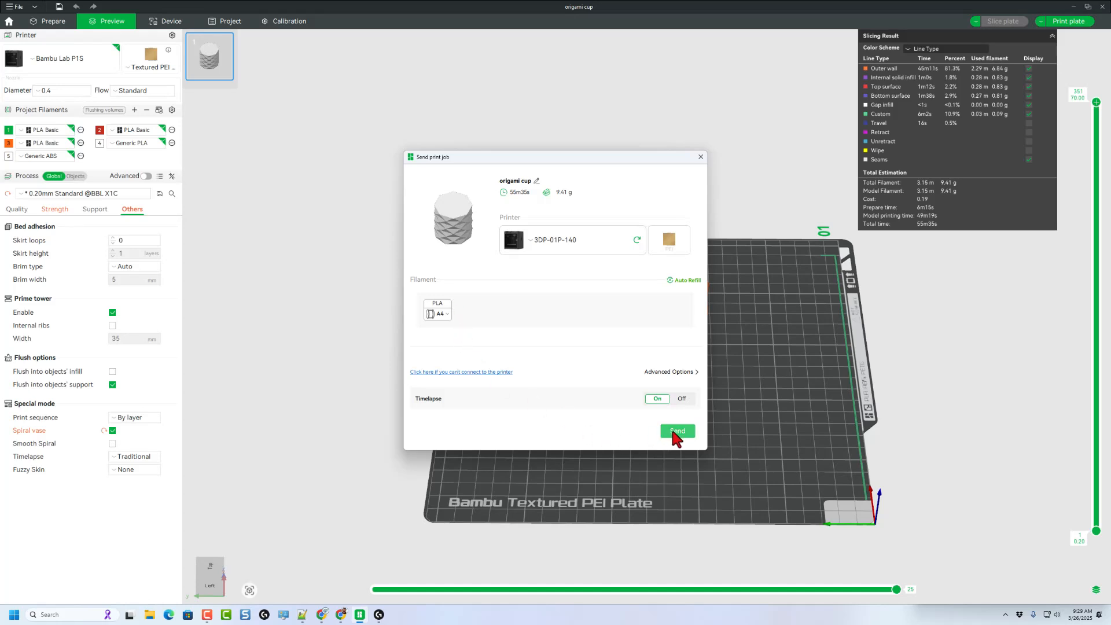
left_click(677, 430)
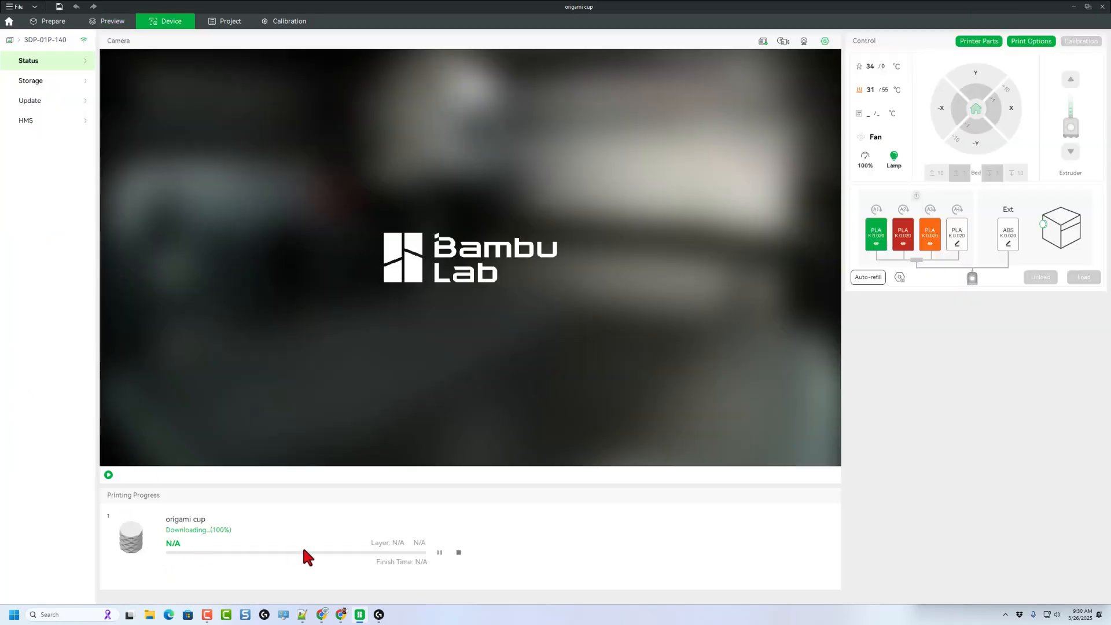
mouse_move(254, 529)
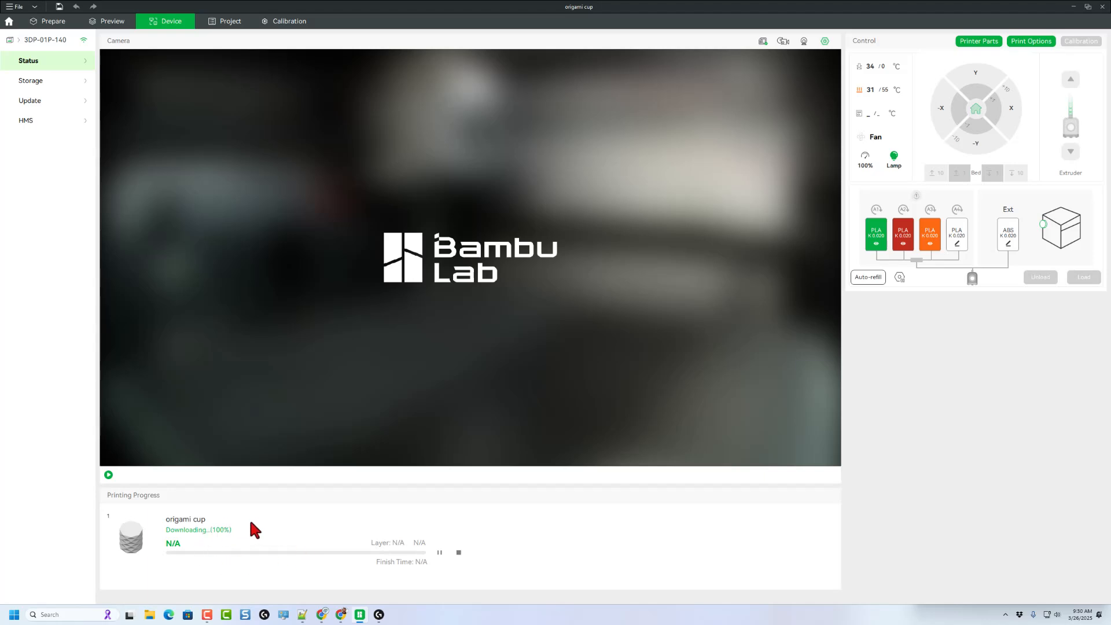
mouse_move(159, 480)
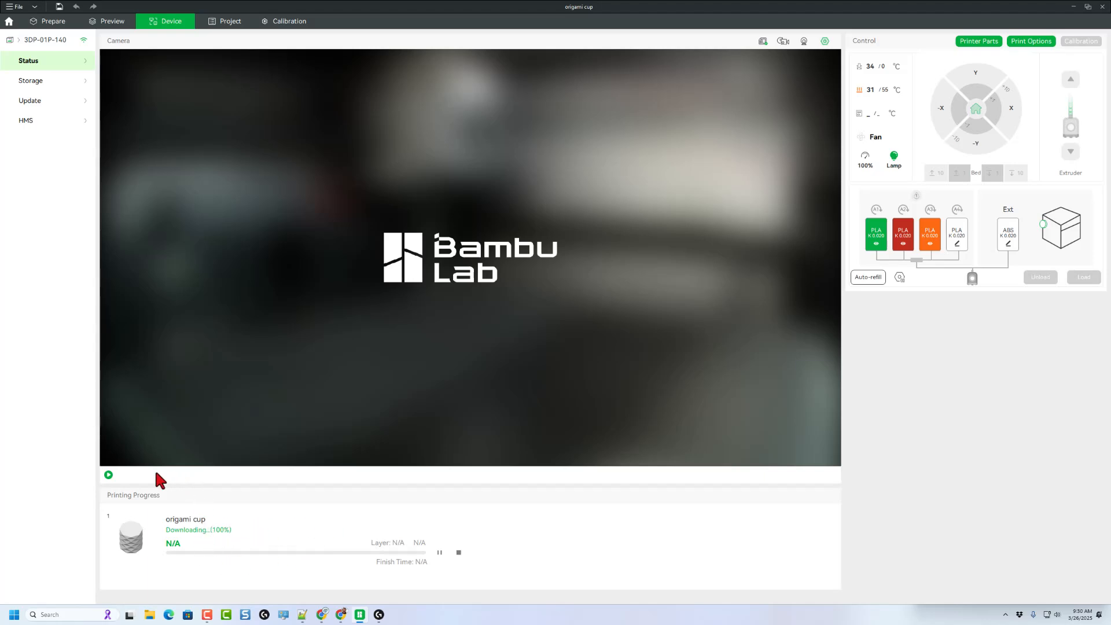